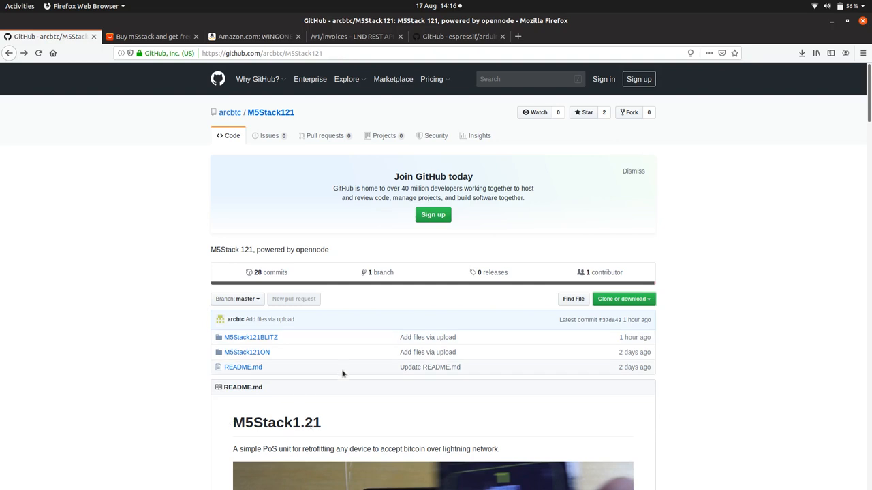
pyautogui.moveTo(250, 338)
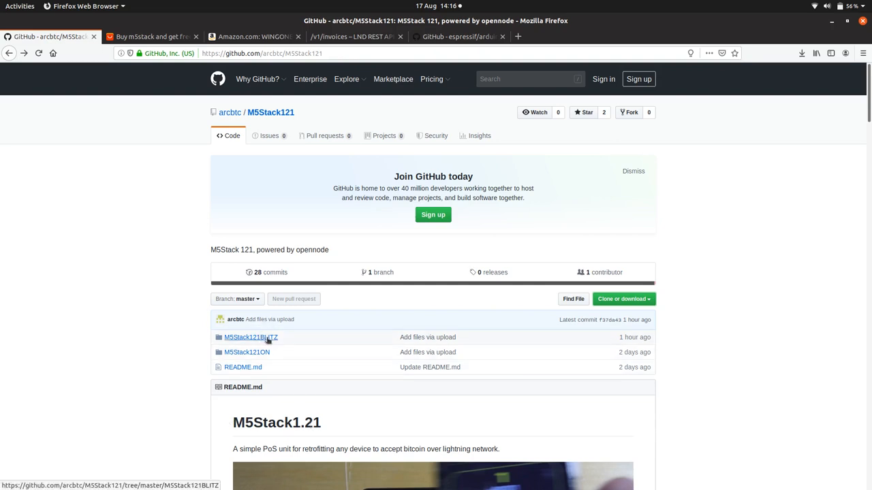
pyautogui.moveTo(261, 348)
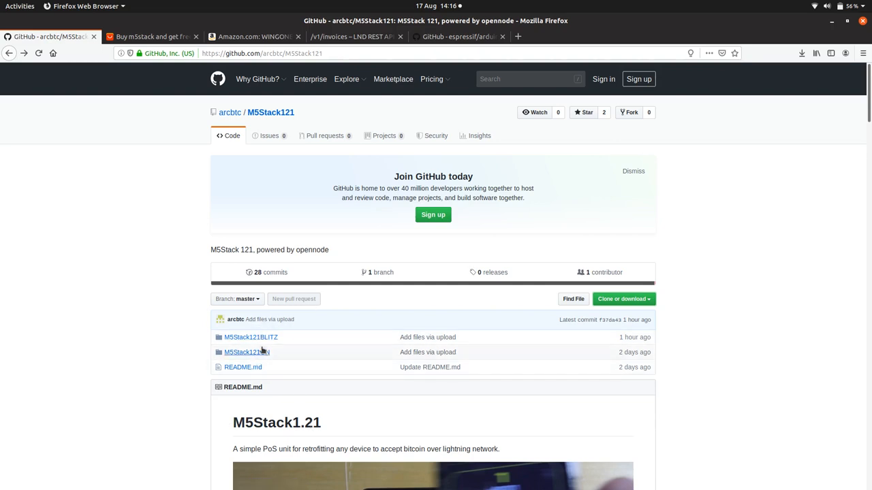
pyautogui.moveTo(247, 351)
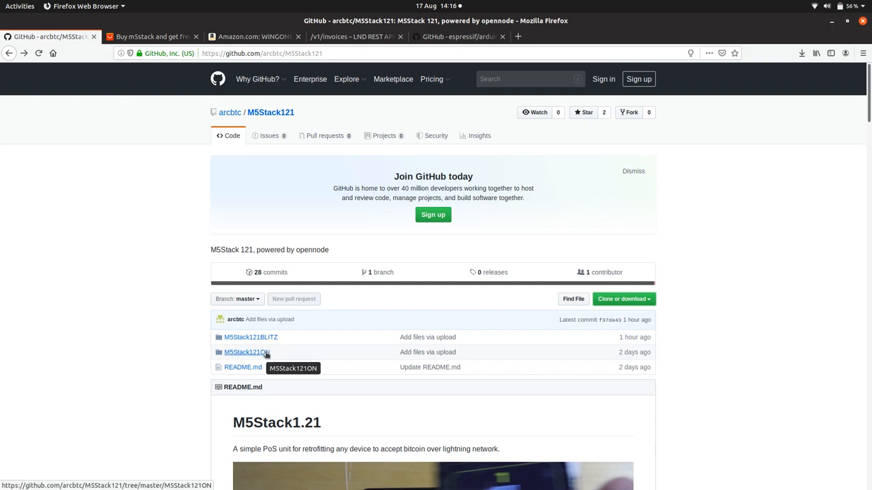
pyautogui.moveTo(362, 401)
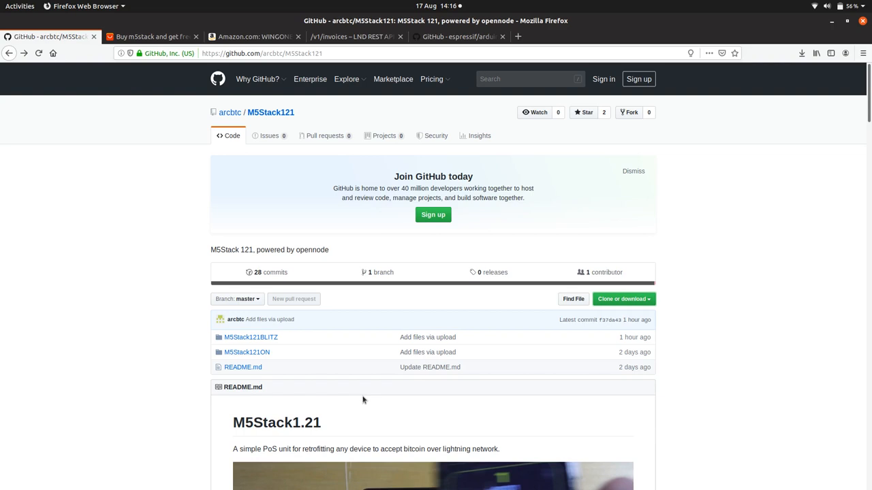
pyautogui.moveTo(376, 397)
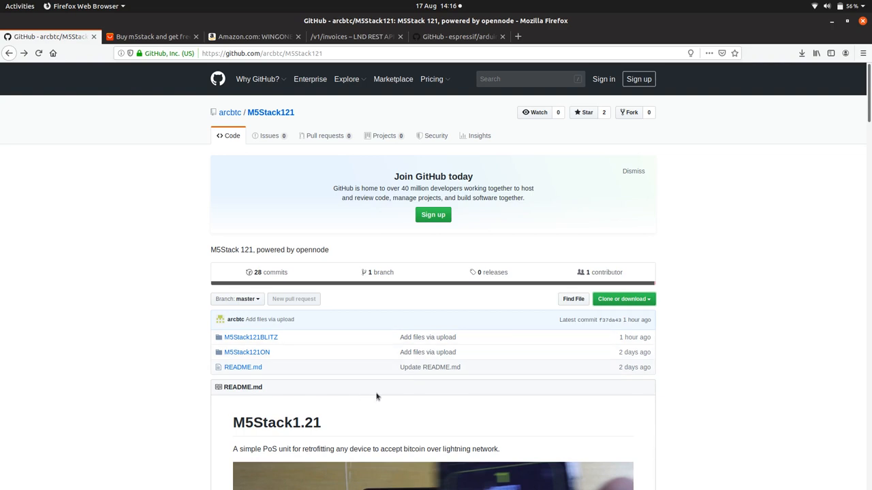
# - Switch to the AliExpress tab listing the m5stack modules and boards
pyautogui.scroll(-3)
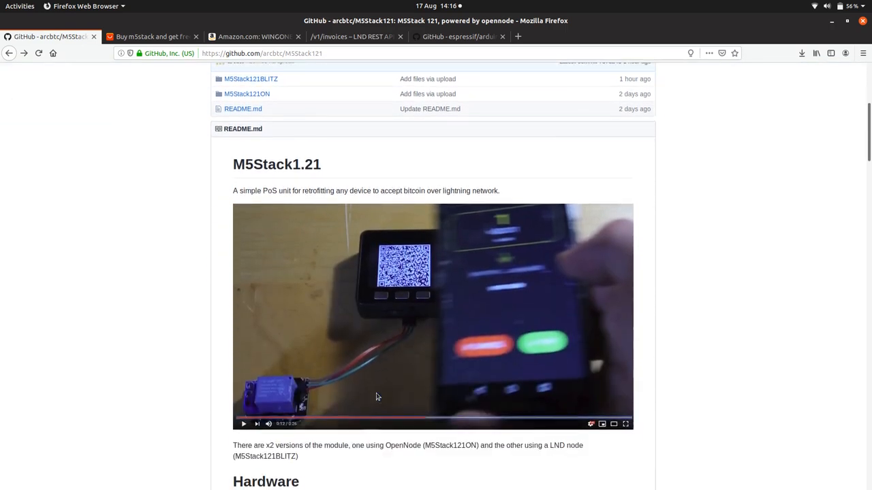
pyautogui.moveTo(509, 315)
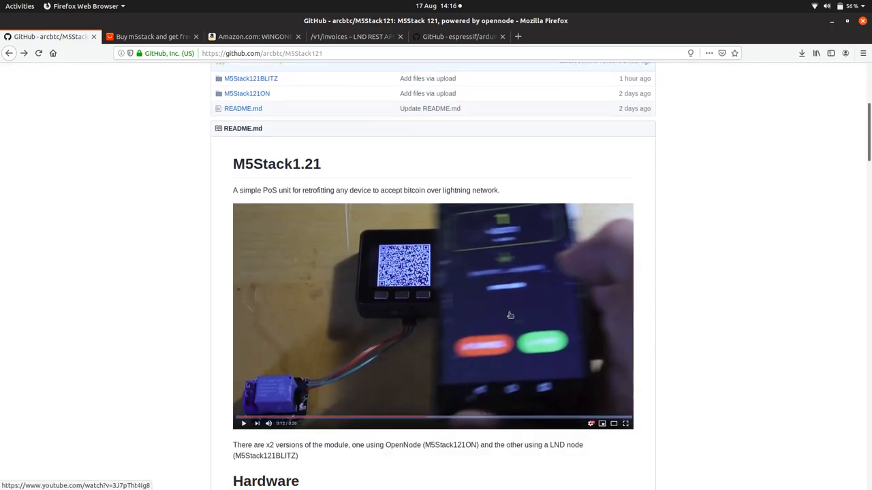
pyautogui.scroll(-3)
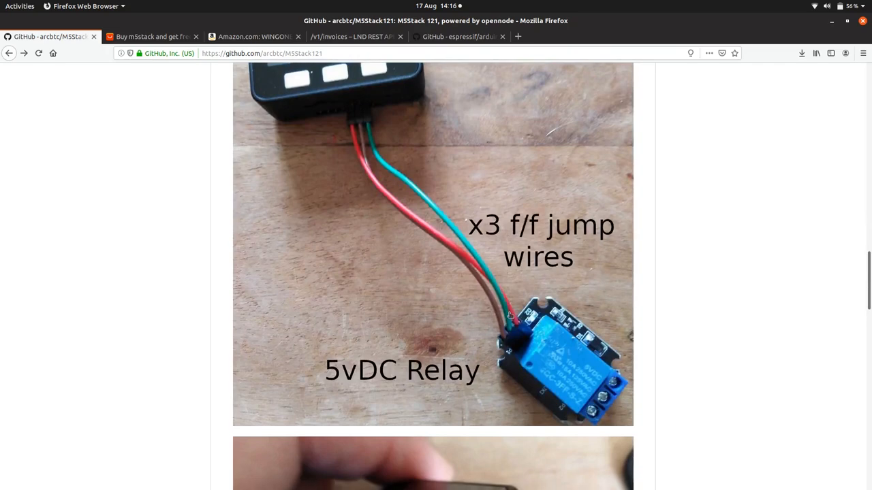
pyautogui.scroll(3)
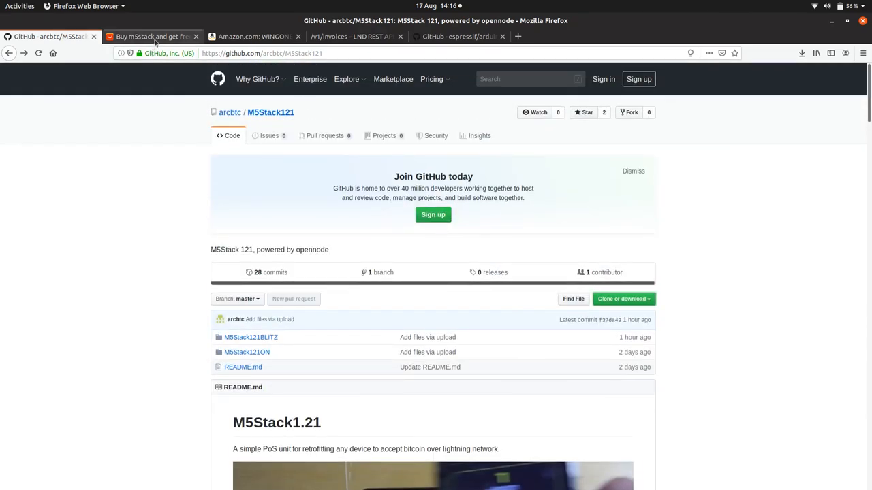
pyautogui.click(150, 35)
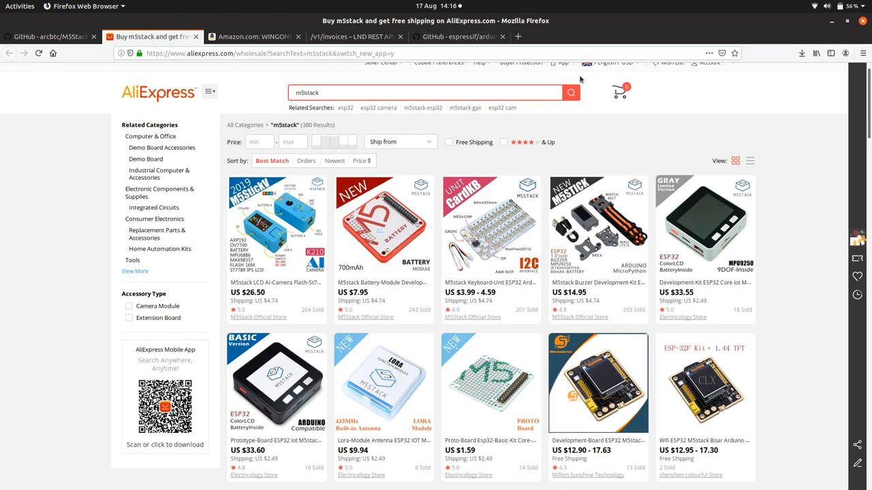
pyautogui.moveTo(790, 202)
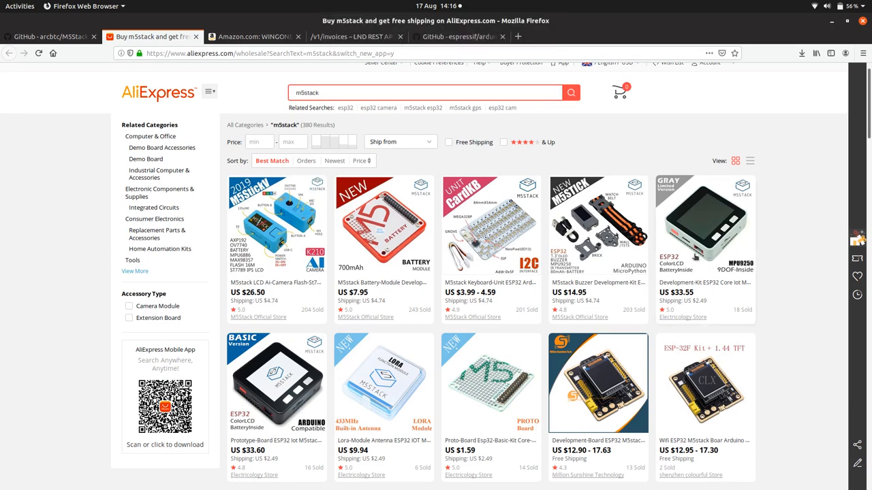
pyautogui.moveTo(807, 256)
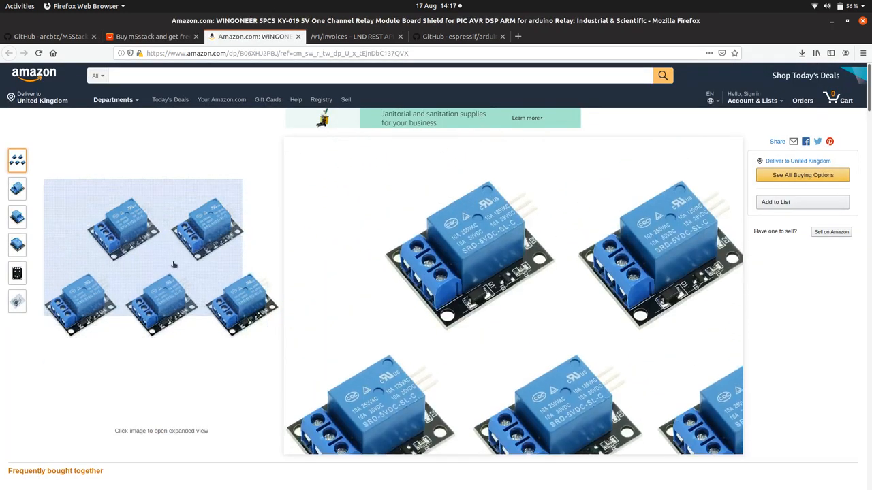
pyautogui.moveTo(174, 239)
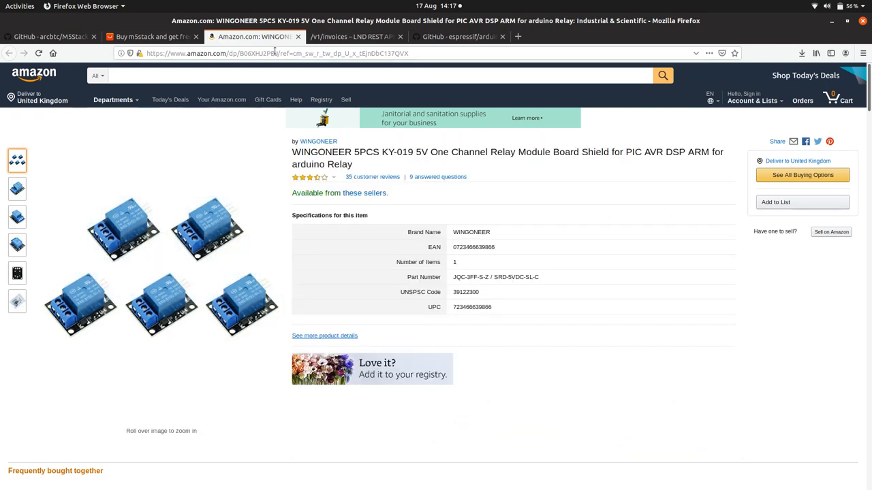
pyautogui.moveTo(175, 262)
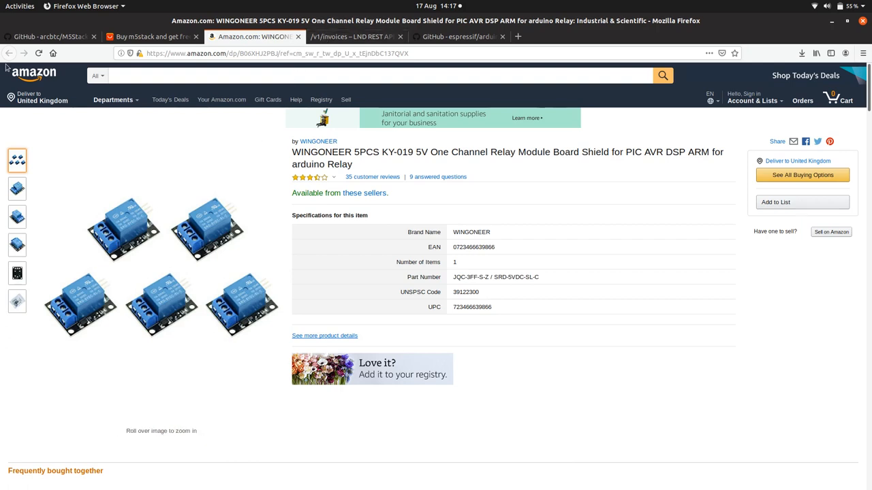
# - Show the M5Stack121 repository README with its M5Stack1.21 heading and demo video
pyautogui.click(52, 36)
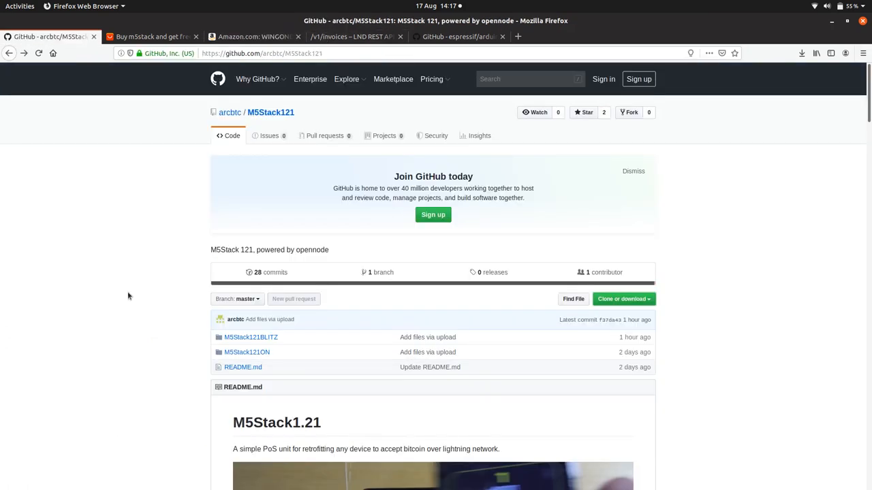
pyautogui.scroll(-3)
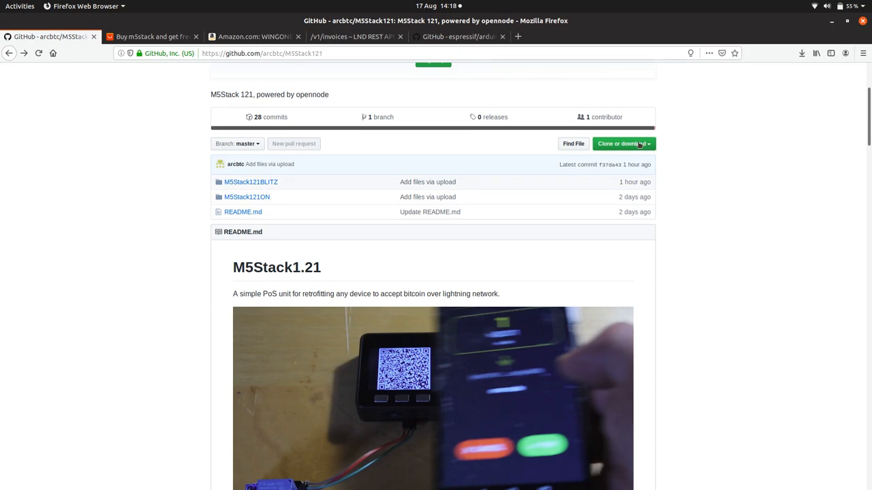
pyautogui.moveTo(251, 182)
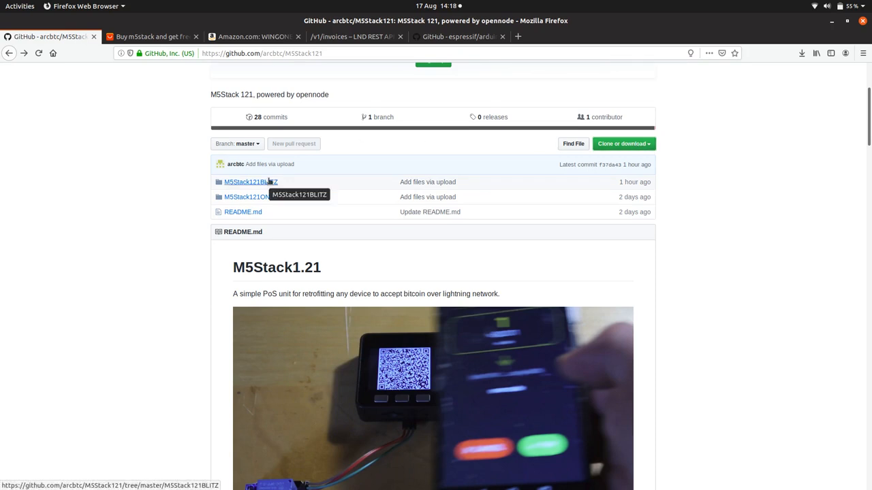
pyautogui.moveTo(273, 183)
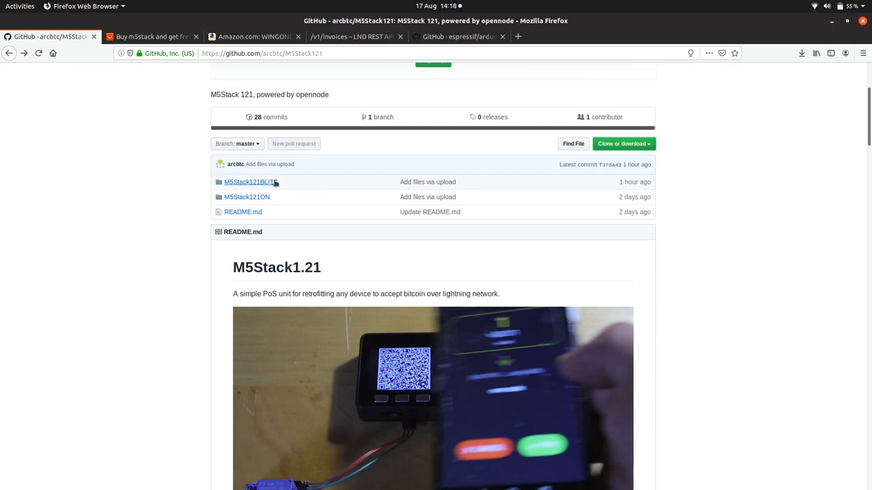
pyautogui.moveTo(251, 183)
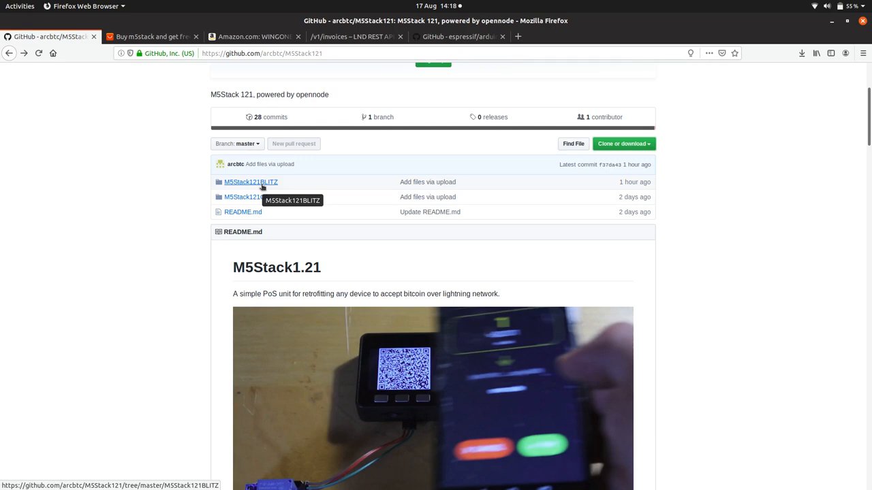
pyautogui.moveTo(284, 176)
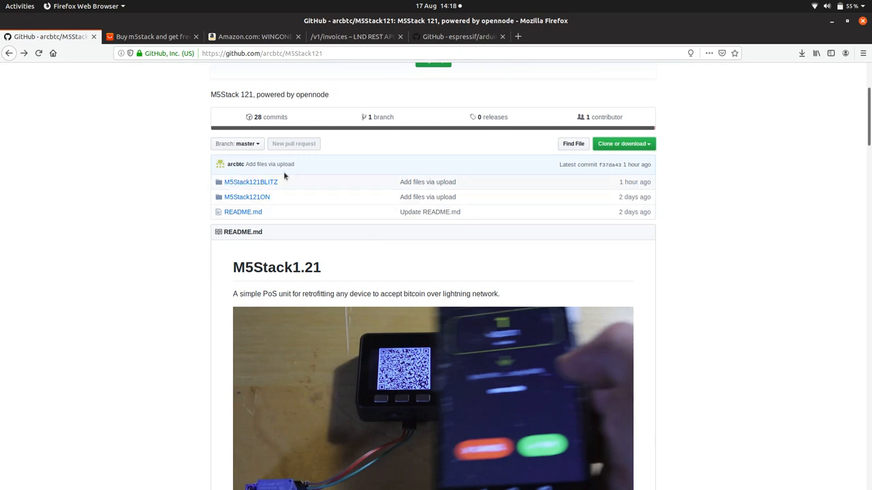
pyautogui.moveTo(250, 182)
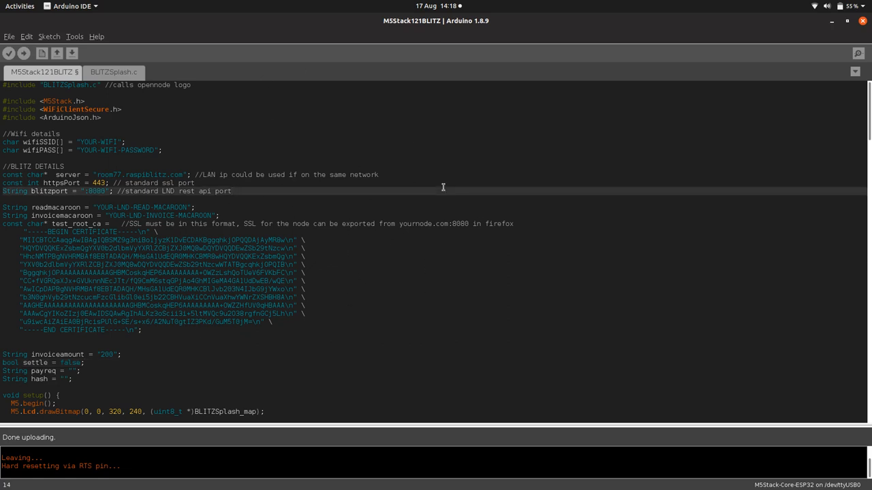
pyautogui.moveTo(495, 243)
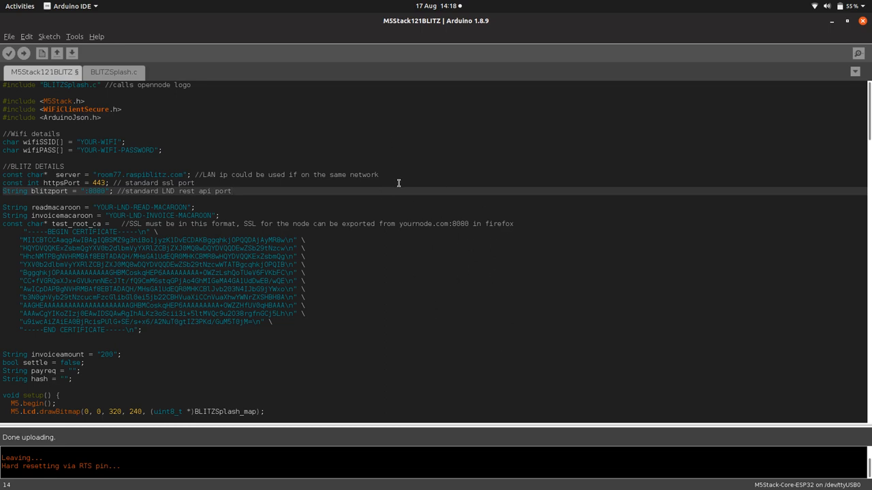
# - Highlight the BLITZ server address line in the M5Stack121BLITZ sketch
pyautogui.click(379, 175)
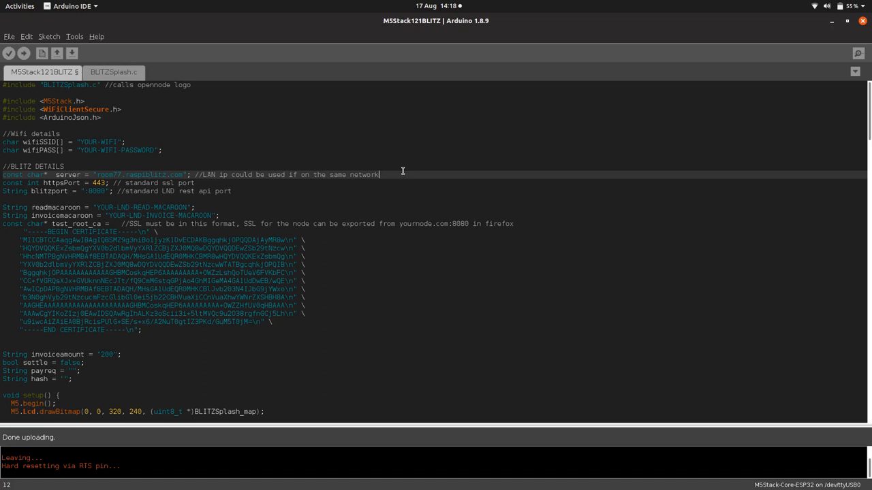
pyautogui.moveTo(278, 109)
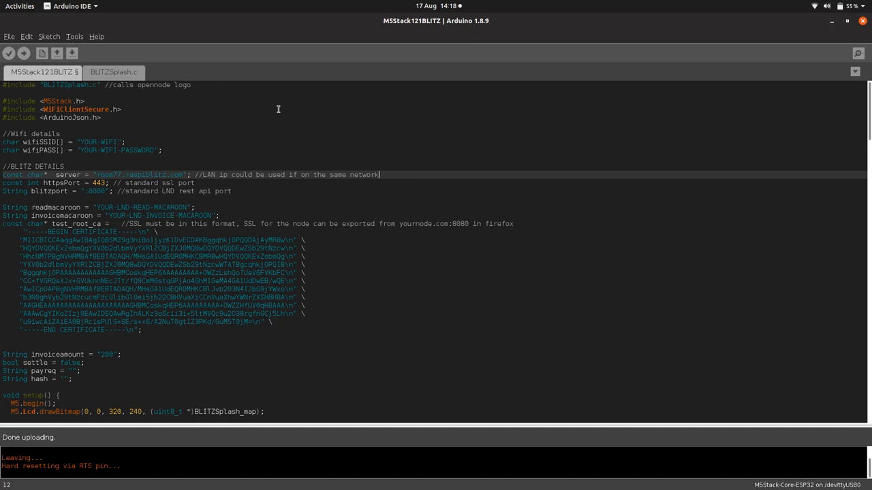
pyautogui.moveTo(252, 348)
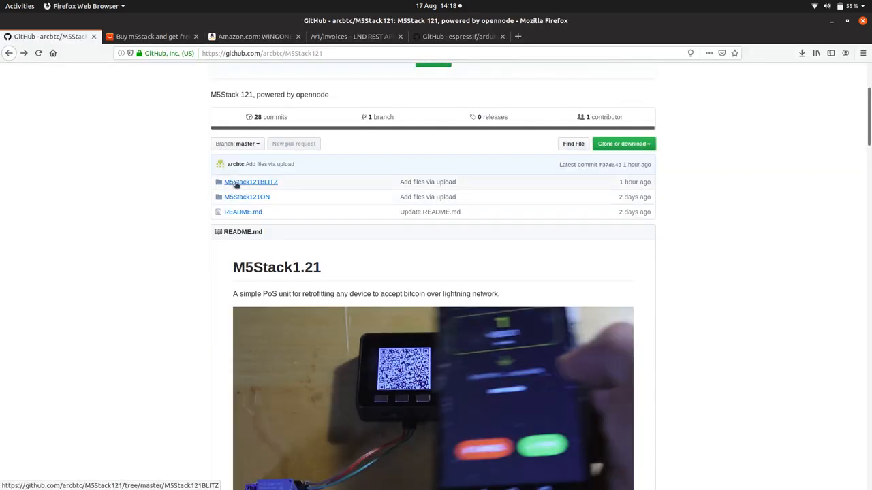
pyautogui.click(251, 182)
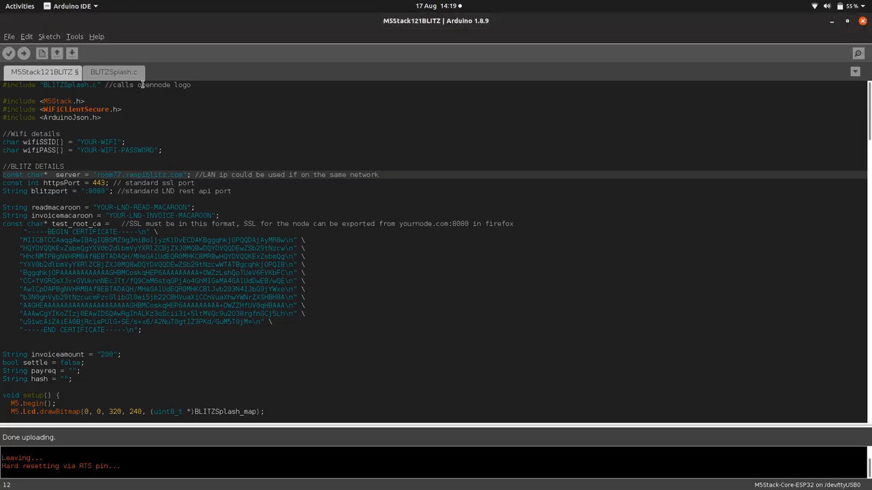
# - Compare the BLITZSplash.c splash image data with the main M5Stack121BLITZ sketch
pyautogui.click(114, 73)
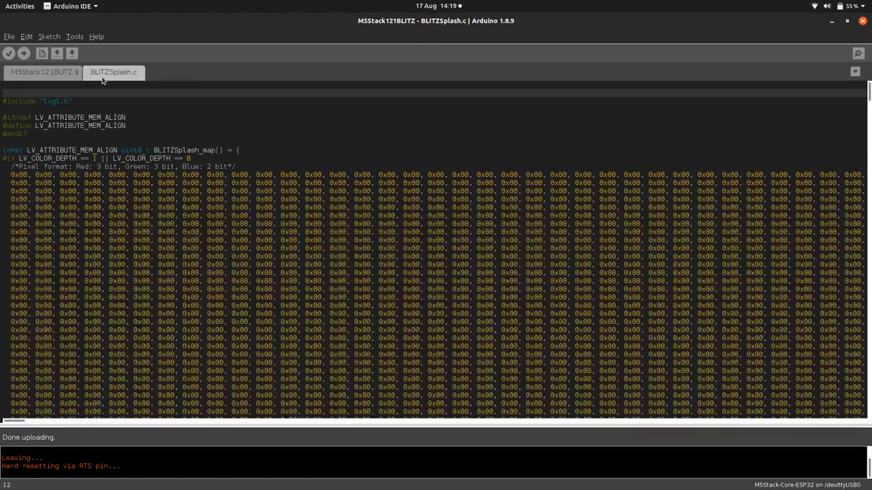
pyautogui.click(41, 71)
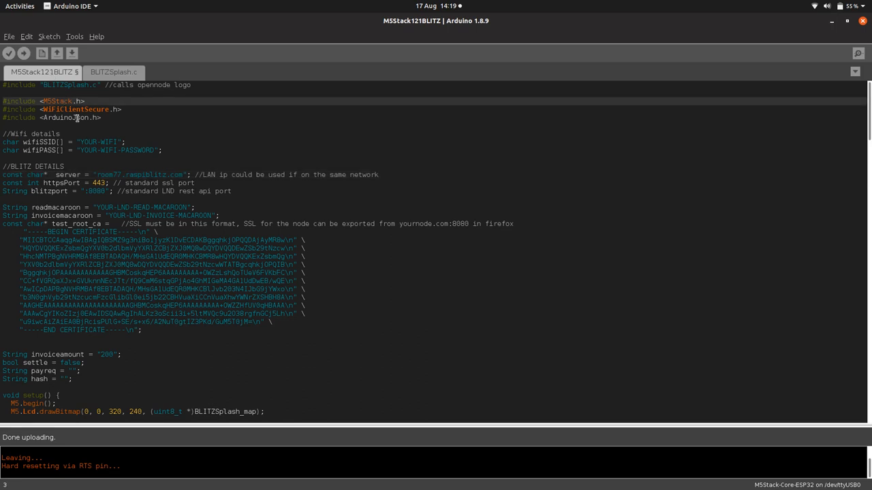
pyautogui.click(115, 72)
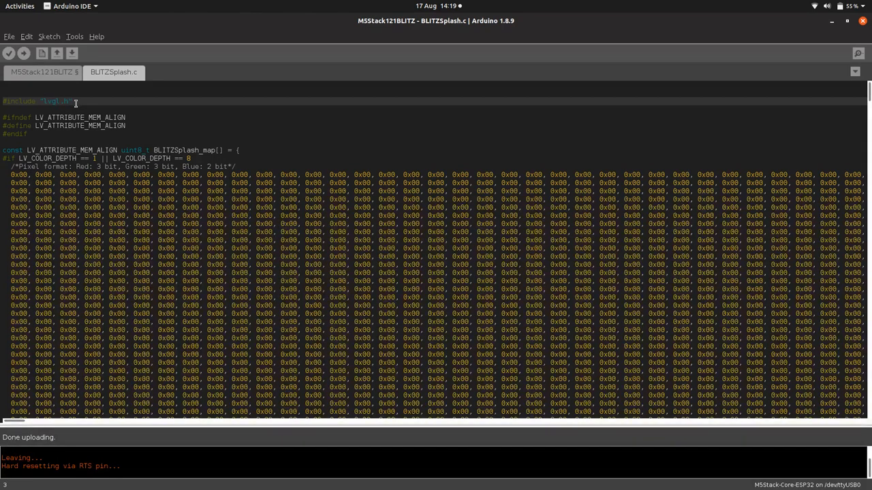
pyautogui.click(42, 72)
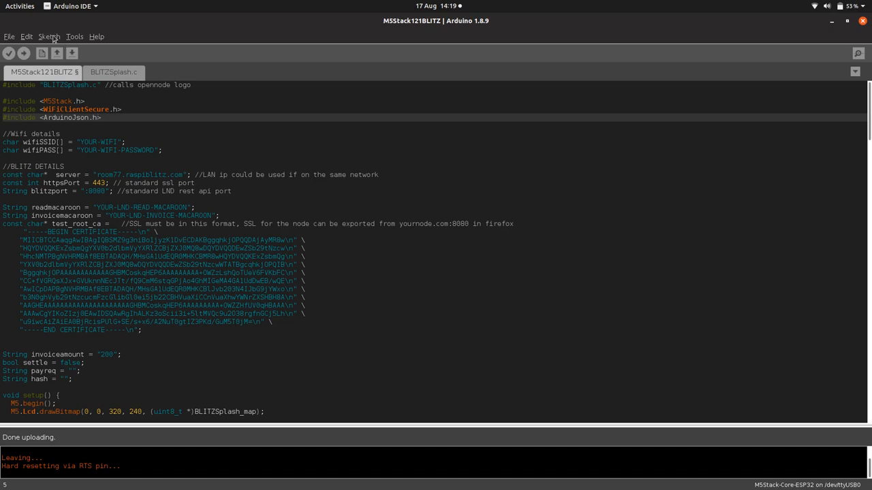
# - Search lvgl, m5stack and ard in the Library Manager to confirm they are installed
pyautogui.click(49, 37)
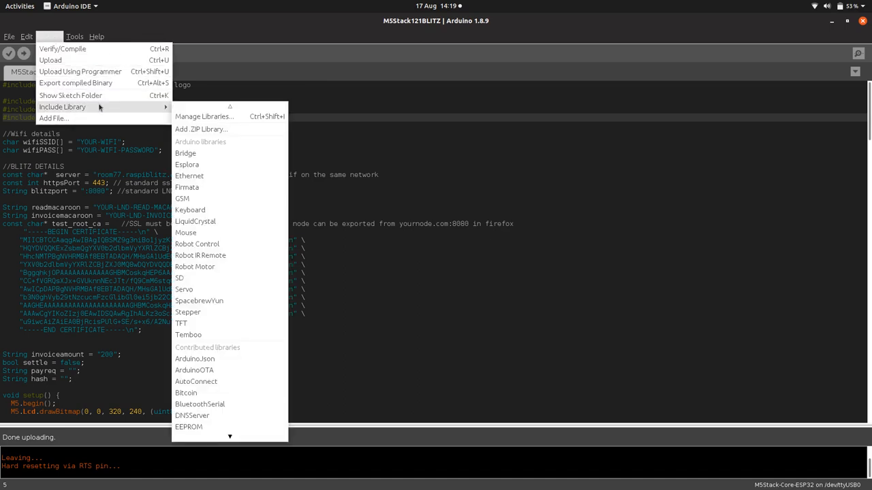
pyautogui.moveTo(204, 116)
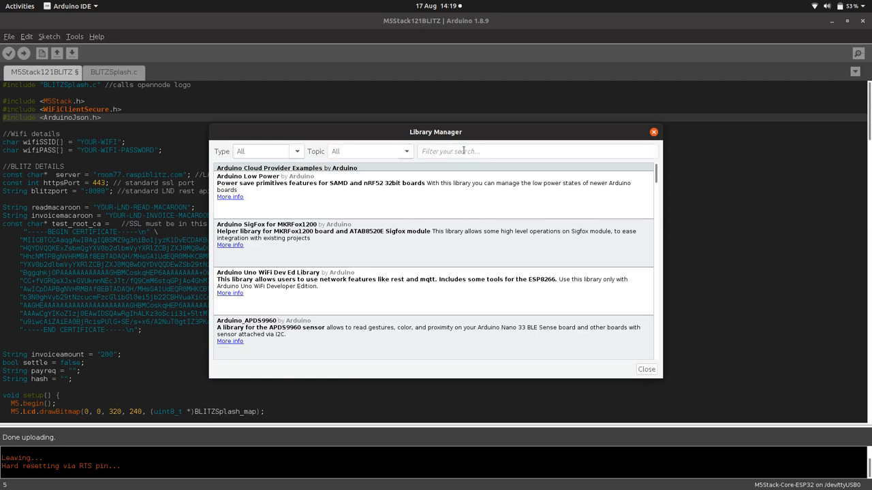
pyautogui.write('lvgl')
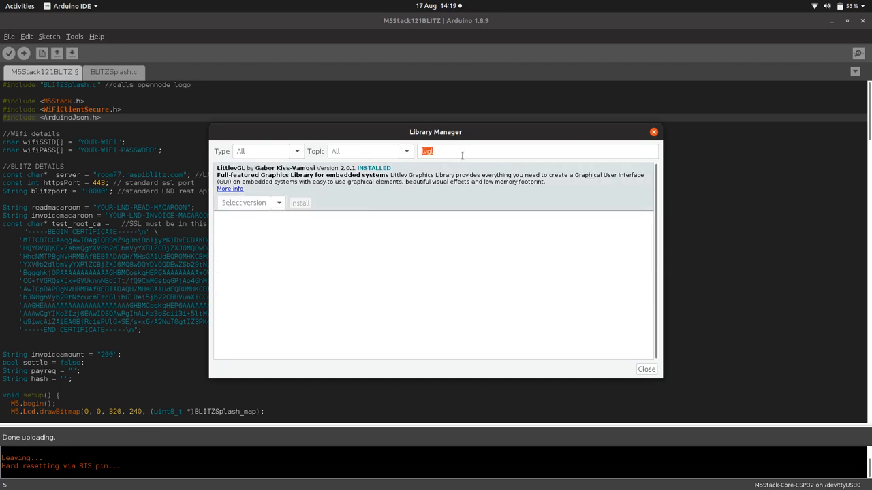
pyautogui.write('m5stack')
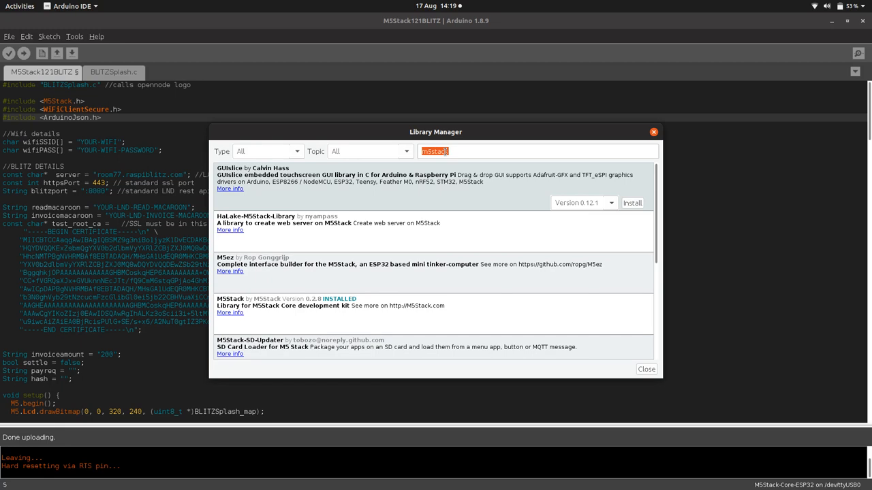
pyautogui.write('arduinojson')
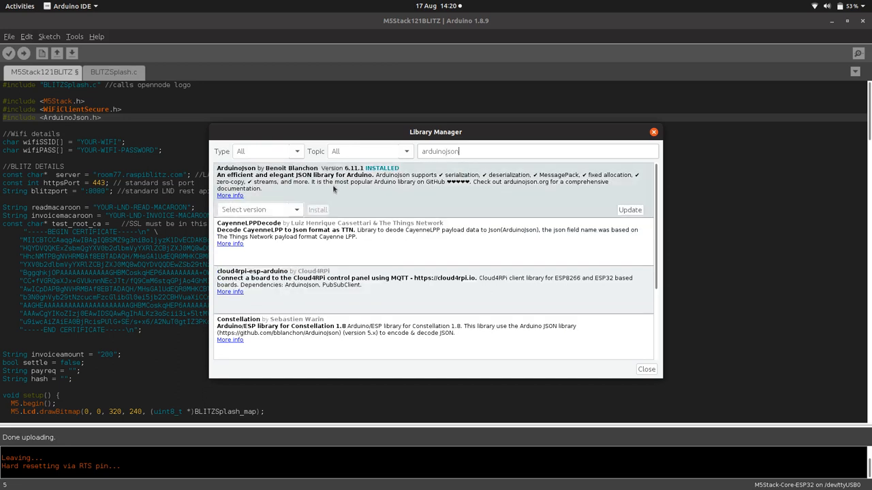
pyautogui.moveTo(670, 139)
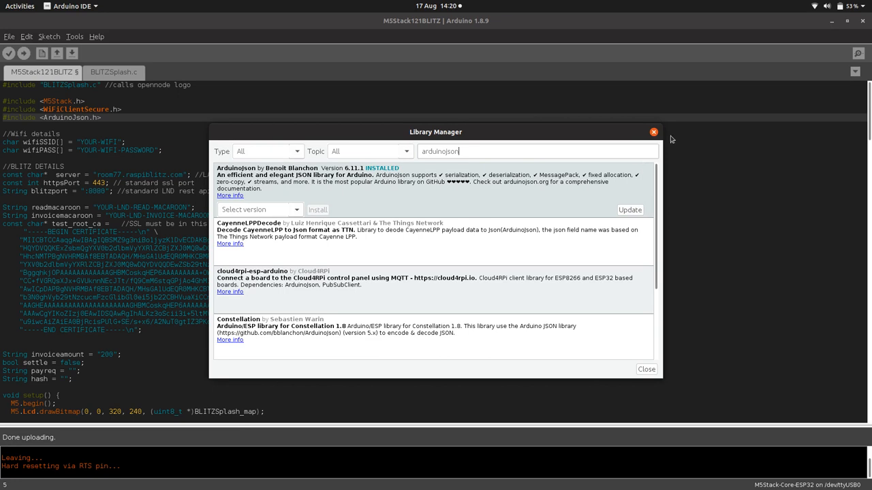
pyautogui.click(654, 131)
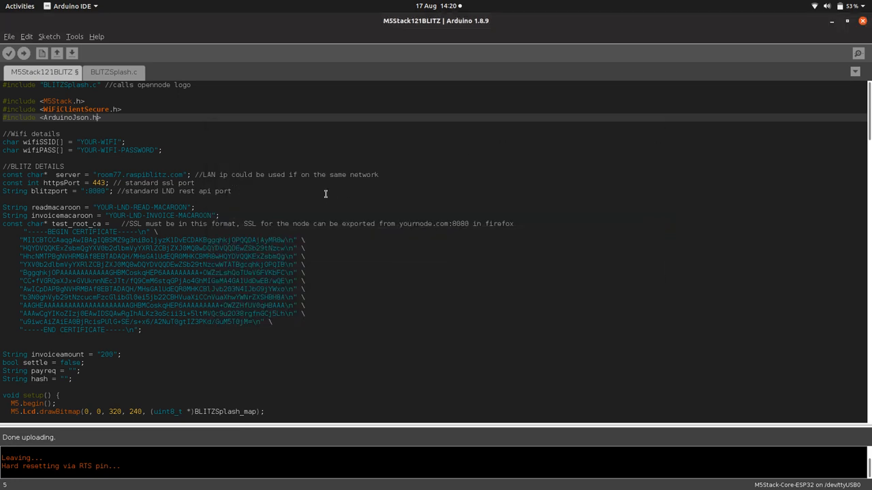
pyautogui.moveTo(189, 147)
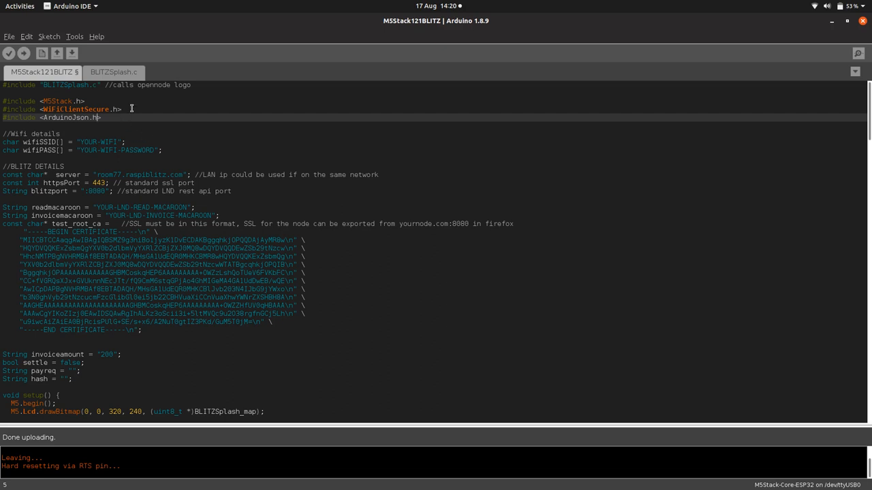
# - Highlight the WiFiClientSecure include and scroll the Tools > Board list toward ESP32 Arduino
pyautogui.doubleClick(75, 109)
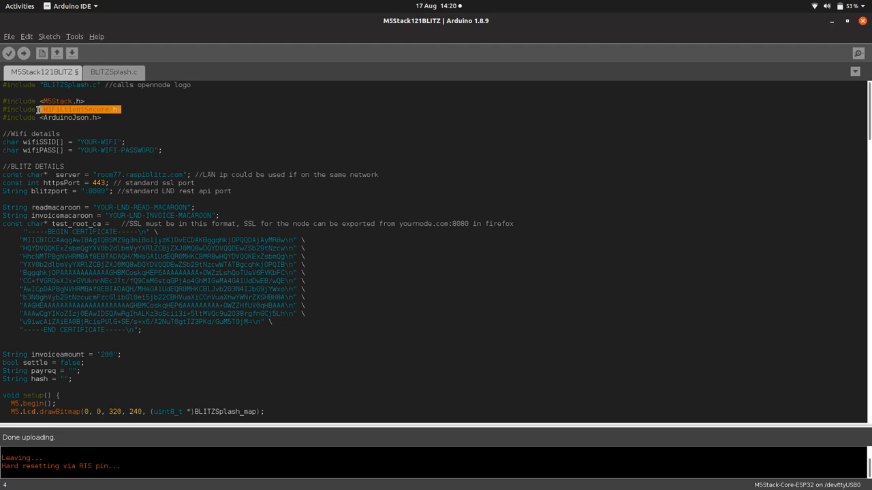
pyautogui.click(73, 36)
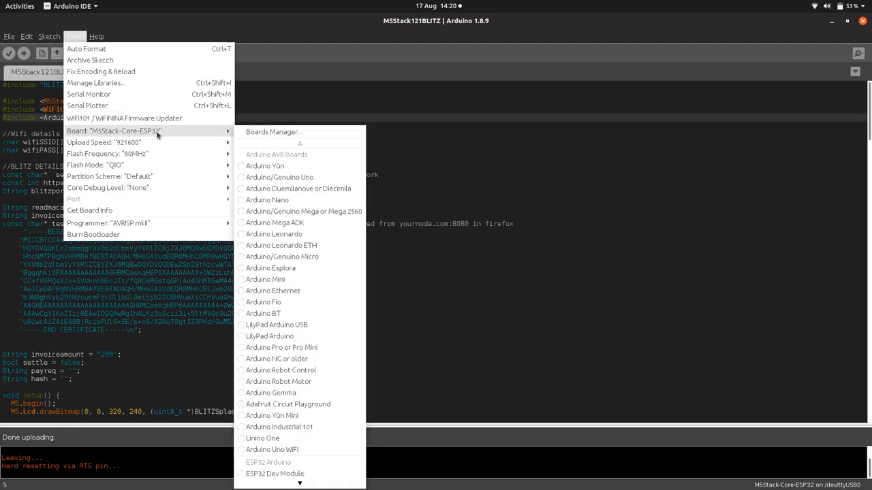
pyautogui.moveTo(286, 303)
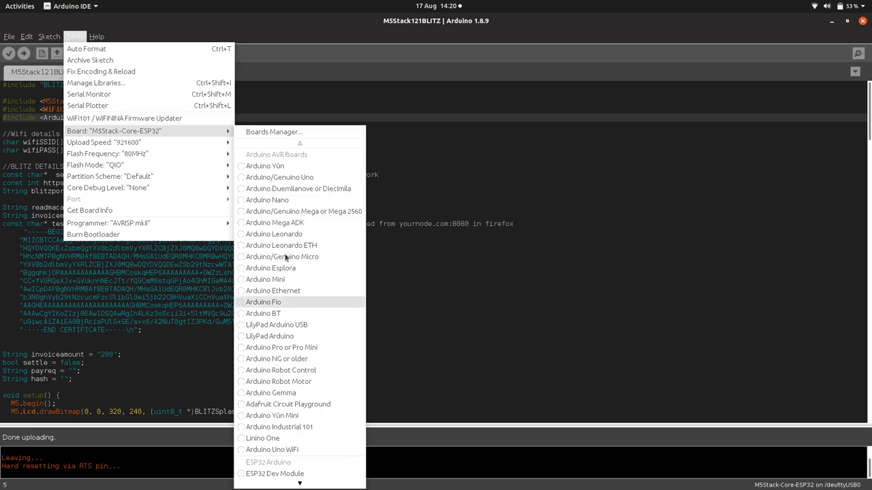
pyautogui.scroll(-3)
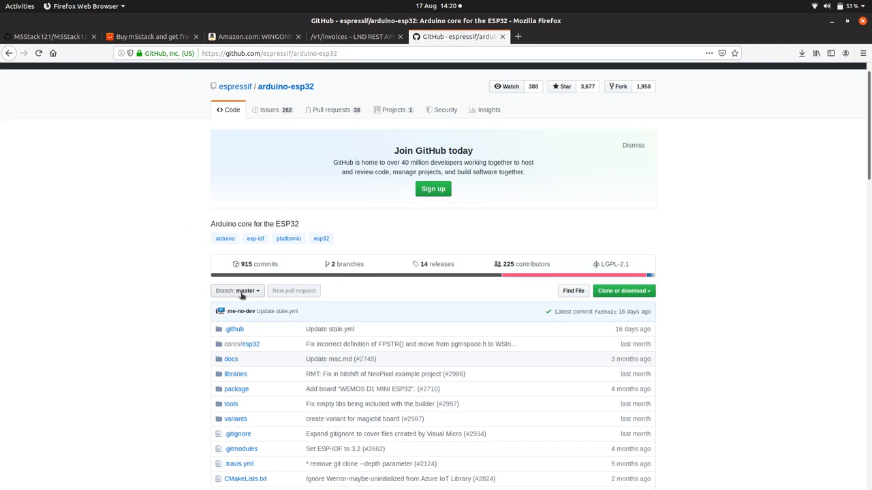
pyautogui.moveTo(174, 229)
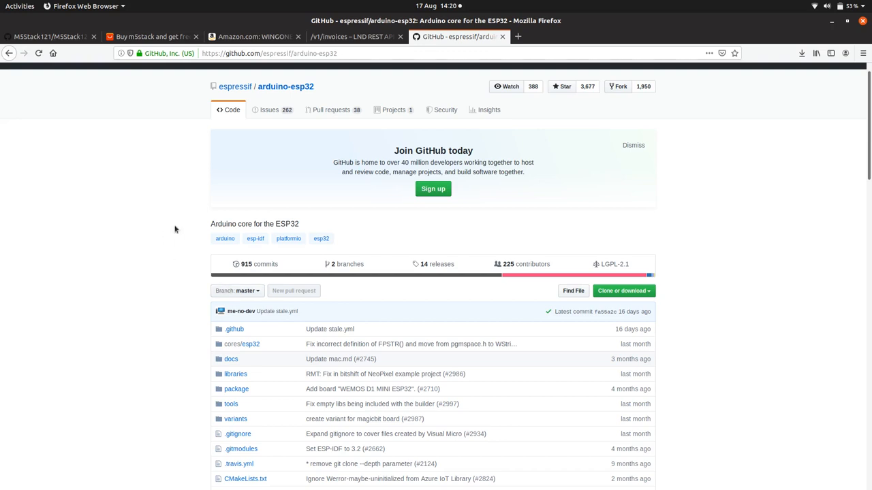
# - Follow the arduino-esp32 README's 'Instructions for Boards Manager' link
pyautogui.scroll(-3)
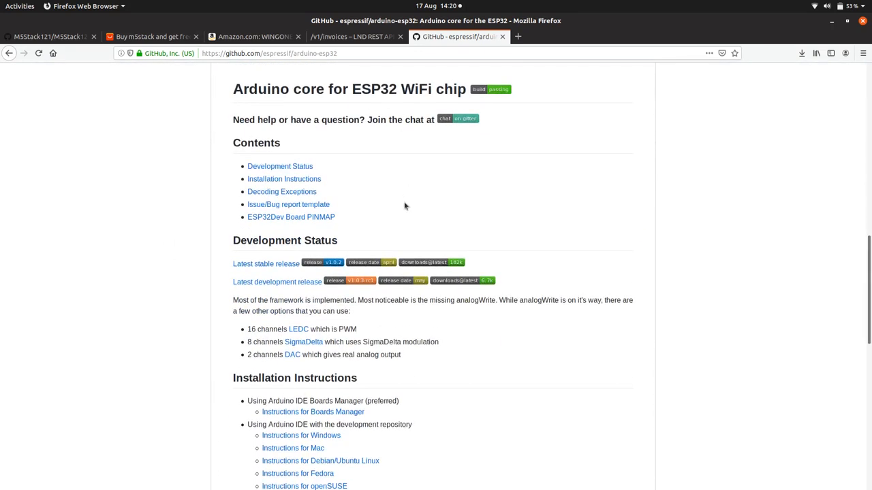
pyautogui.moveTo(346, 177)
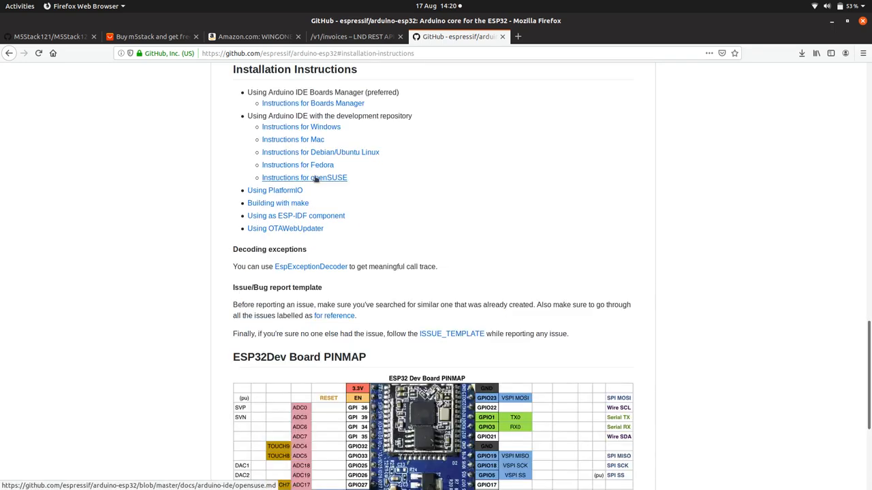
pyautogui.click(313, 103)
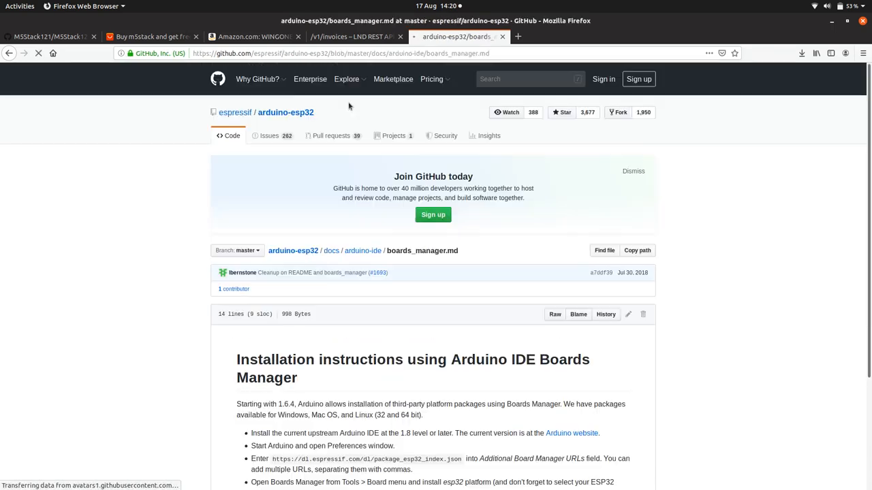
pyautogui.scroll(-3)
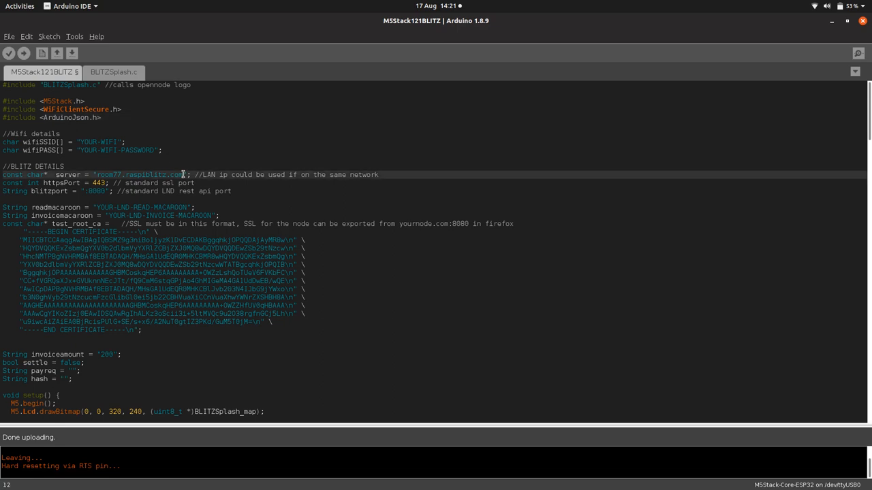
pyautogui.doubleClick(139, 175)
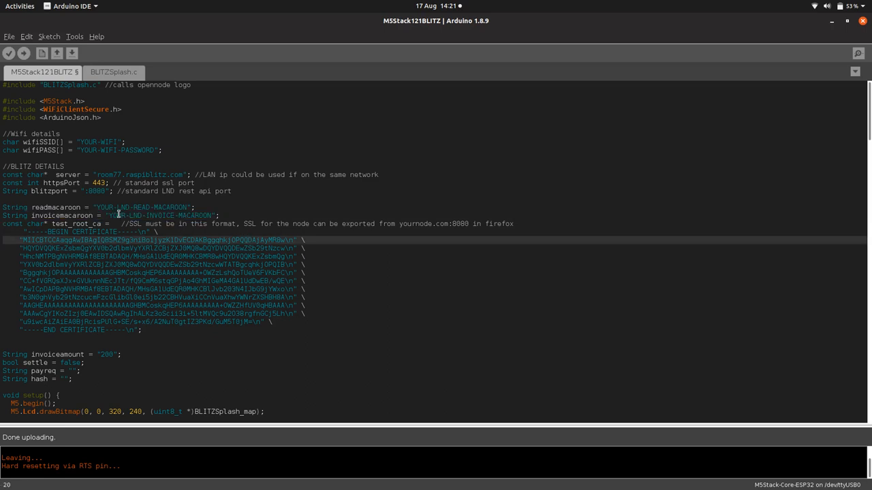
pyautogui.doubleClick(452, 224)
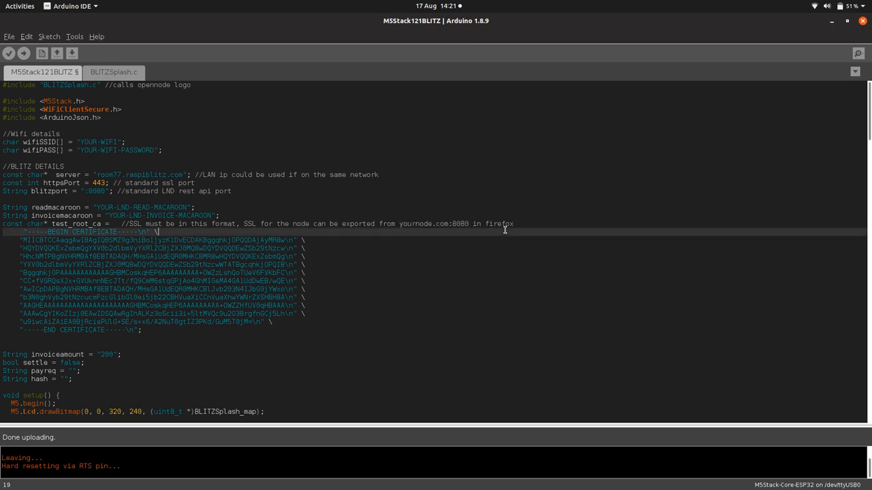
pyautogui.moveTo(524, 224)
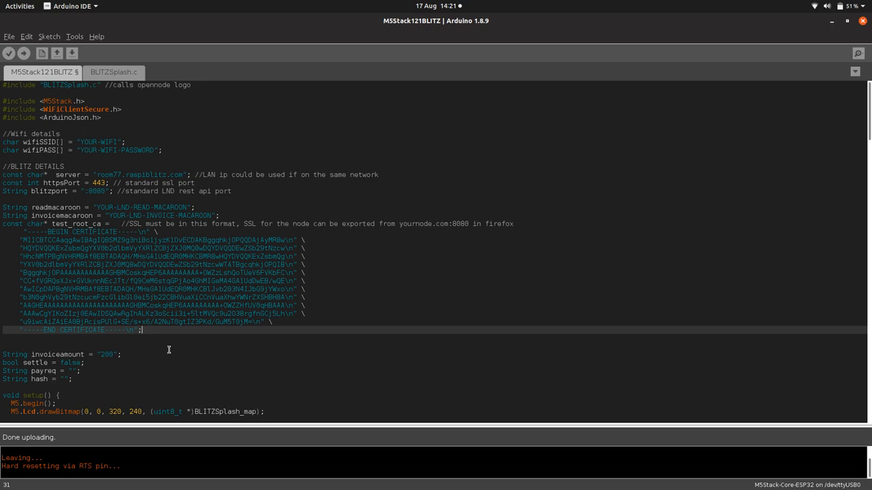
pyautogui.moveTo(278, 294)
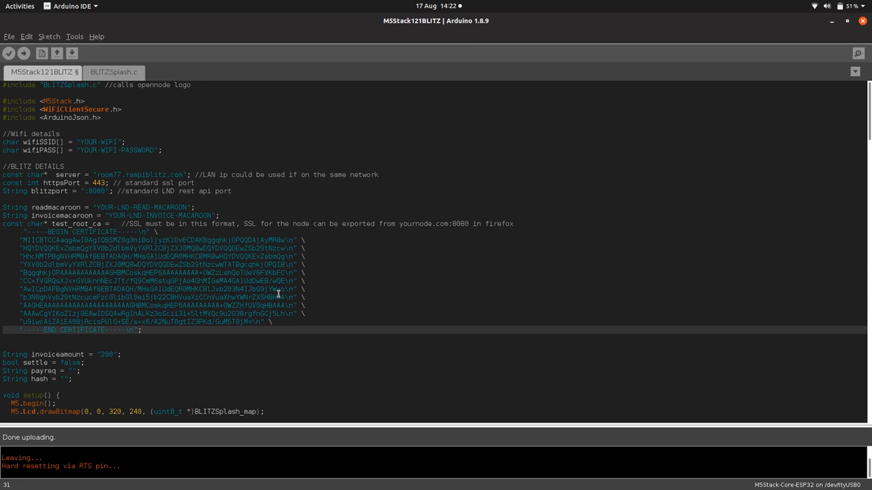
pyautogui.scroll(-3)
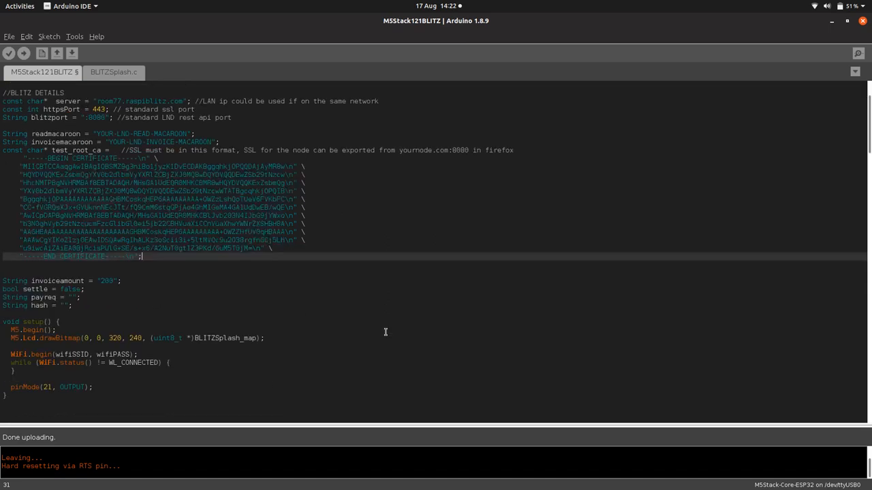
pyautogui.scroll(-3)
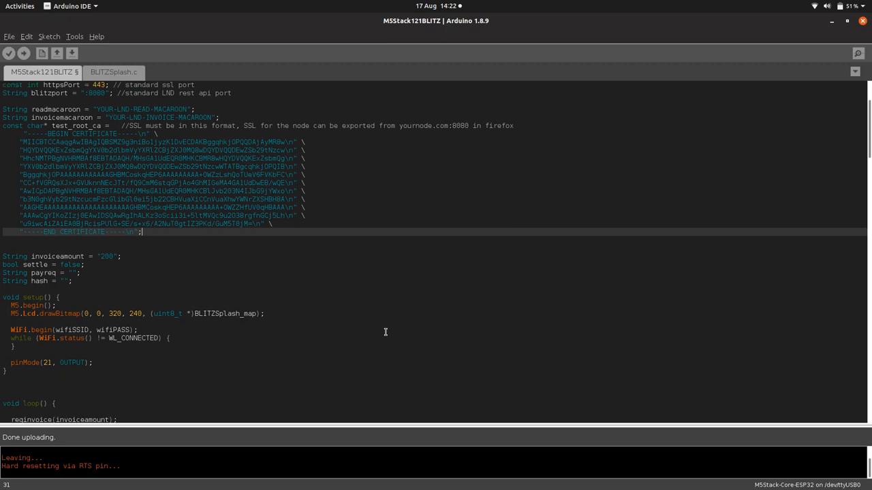
pyautogui.moveTo(3, 256); pyautogui.dragTo(70, 280)
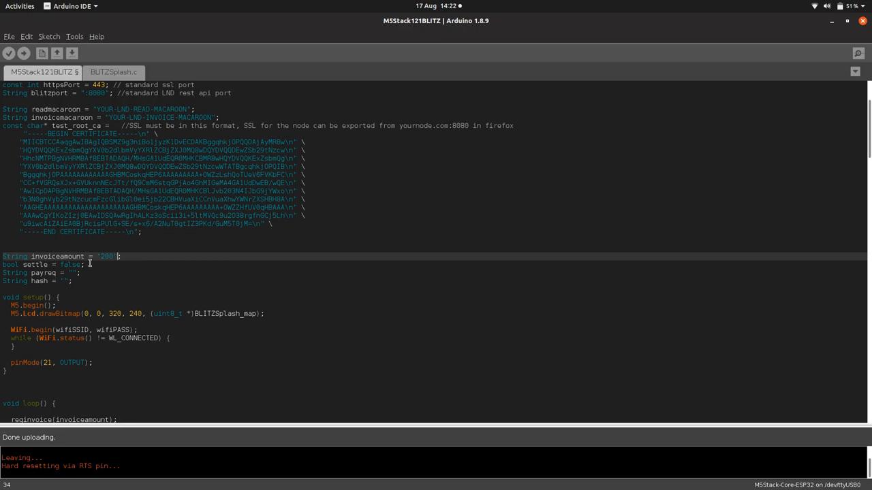
pyautogui.scroll(-3)
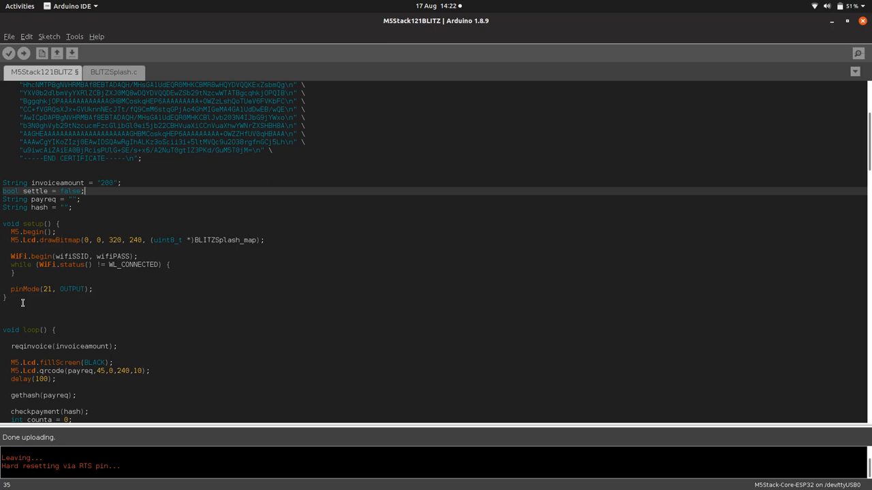
pyautogui.click(11, 297)
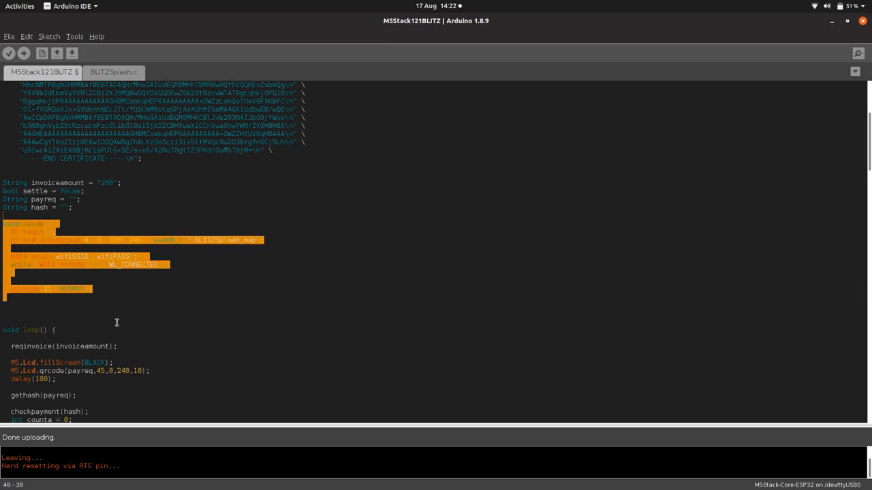
pyautogui.scroll(3)
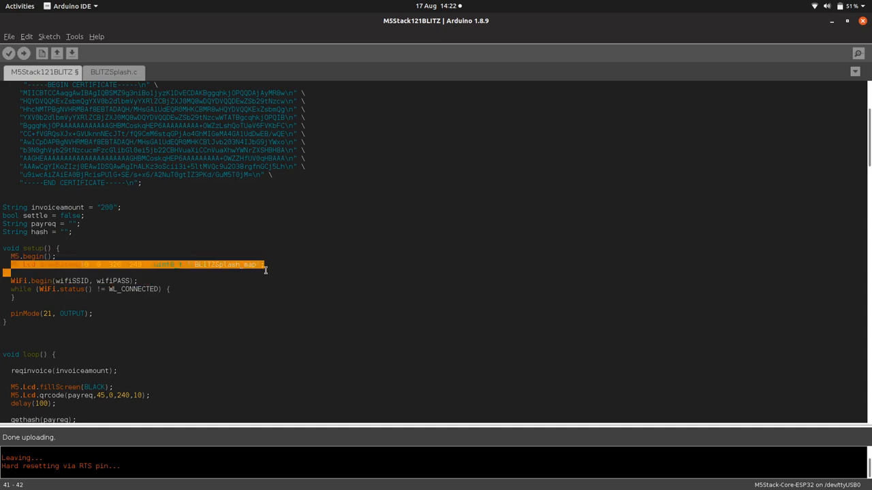
pyautogui.moveTo(149, 49)
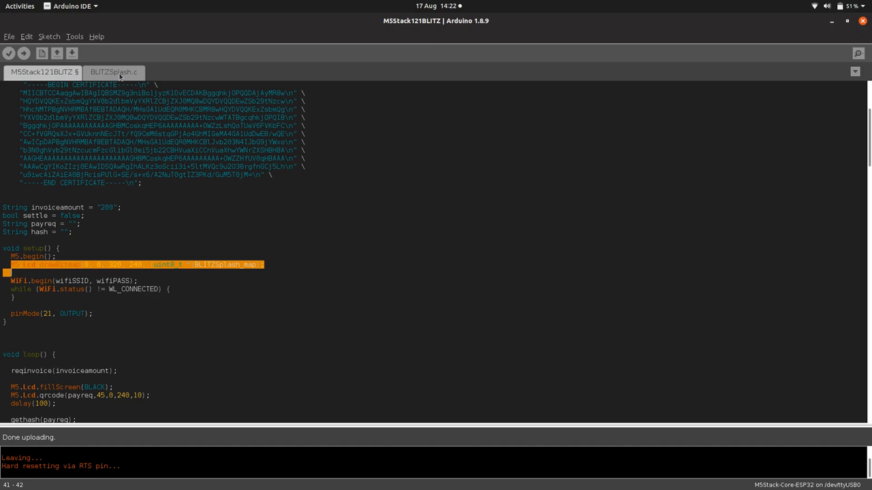
pyautogui.click(114, 73)
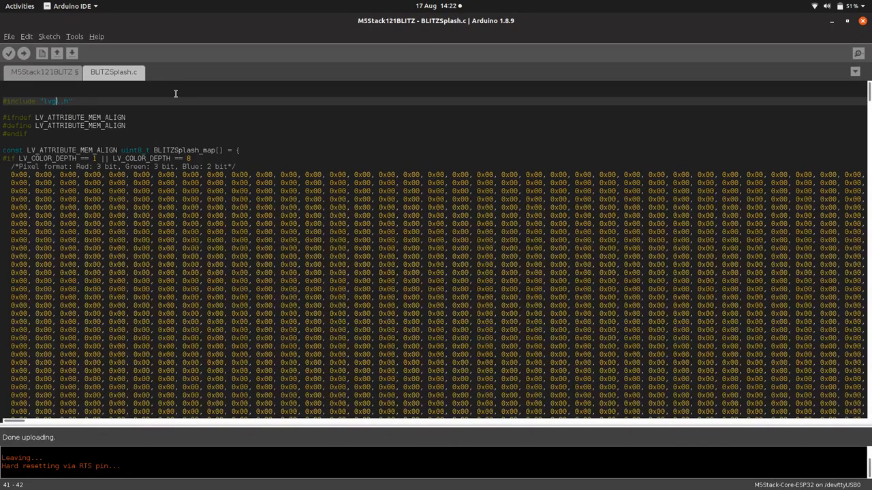
pyautogui.moveTo(48, 79)
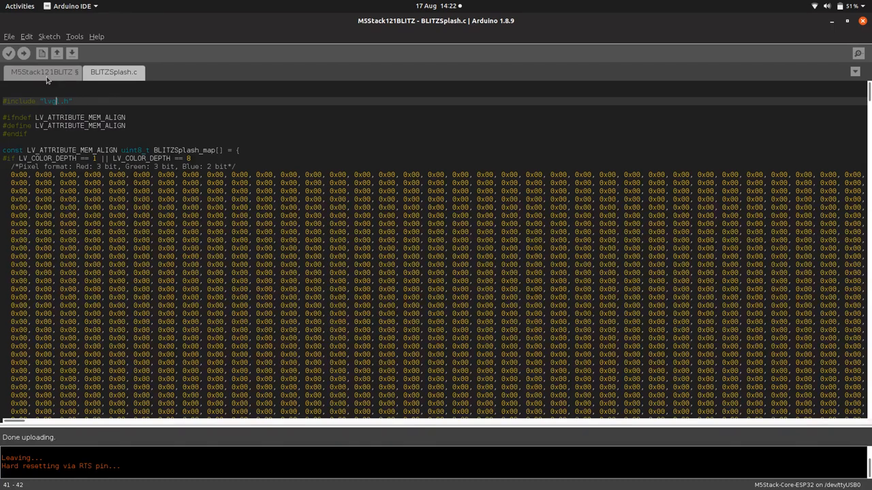
pyautogui.click(44, 71)
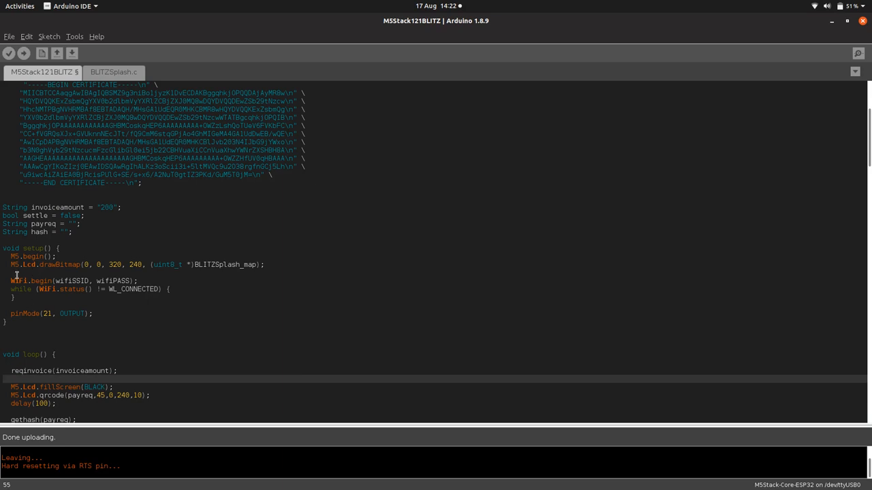
# - Highlight the WiFi connection lines in setup and show the M5Stack121BLITZ folder files
pyautogui.moveTo(10, 281); pyautogui.dragTo(170, 293)
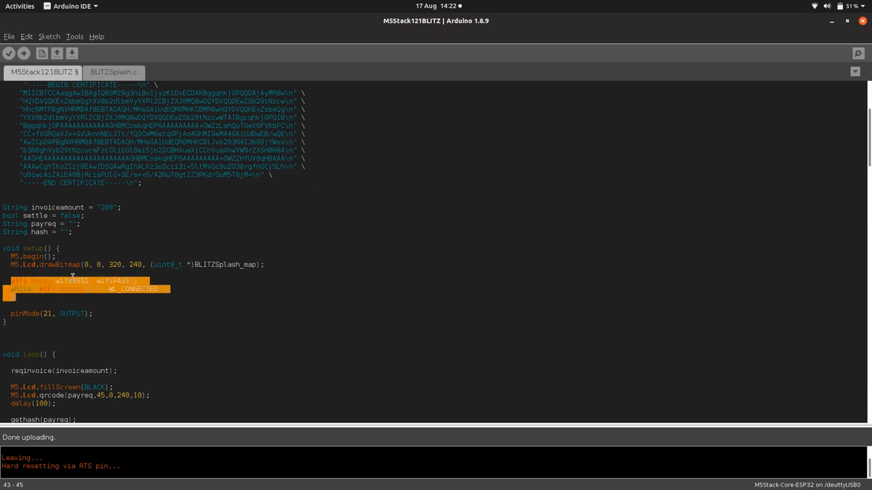
pyautogui.scroll(3)
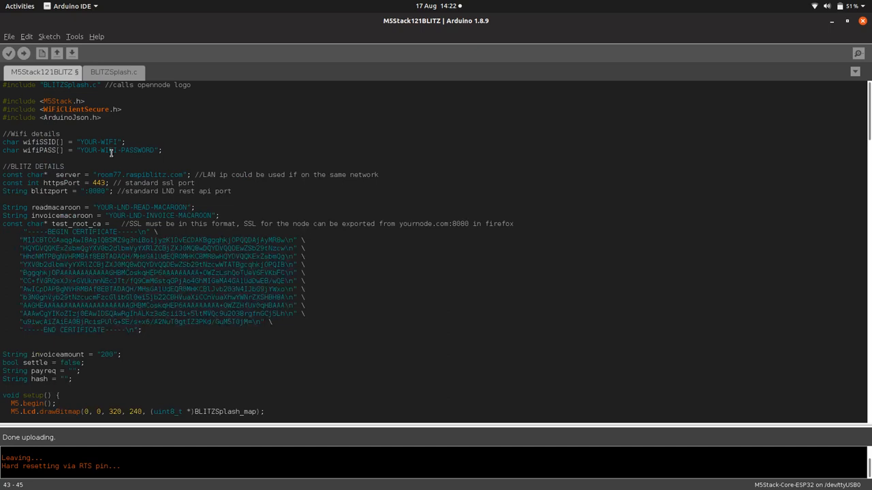
pyautogui.scroll(-3)
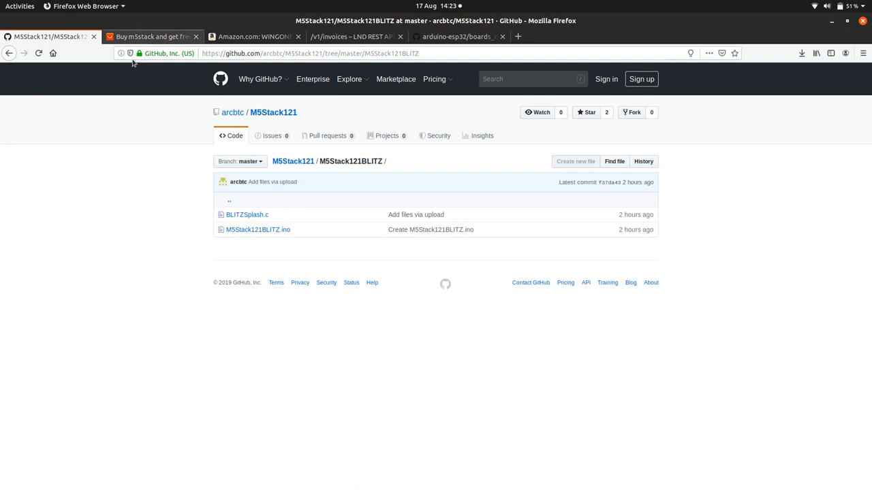
# - Return to the M5Stack121 README and scroll through the Wiring photos
pyautogui.click(272, 111)
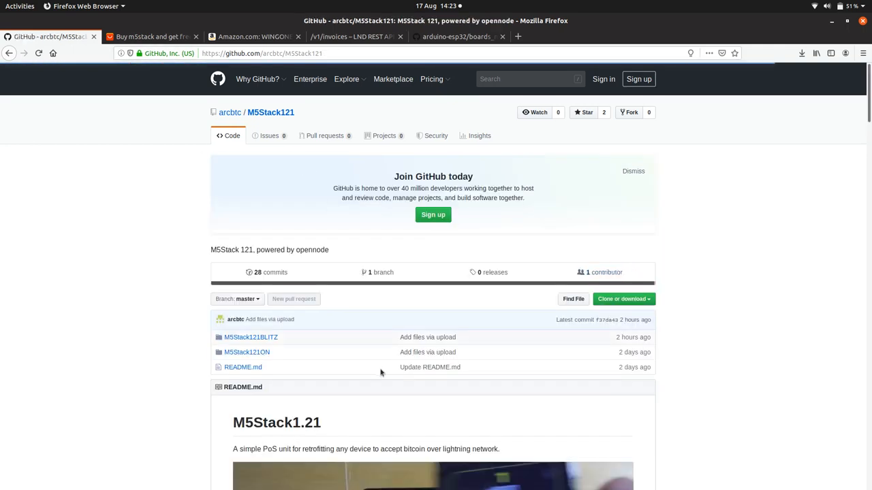
pyautogui.scroll(-3)
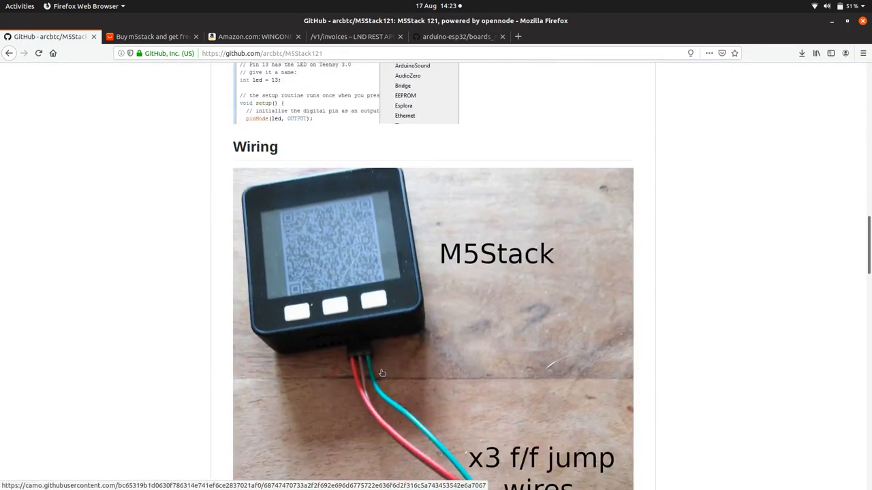
pyautogui.scroll(-3)
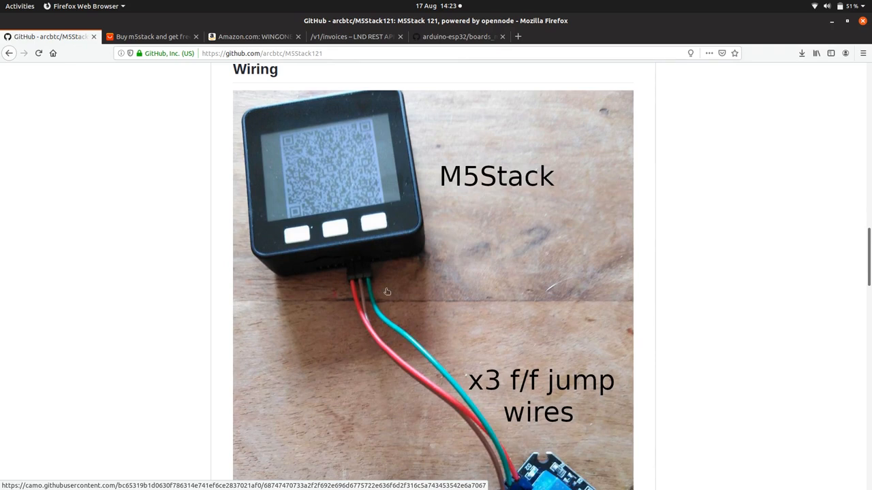
pyautogui.moveTo(367, 274)
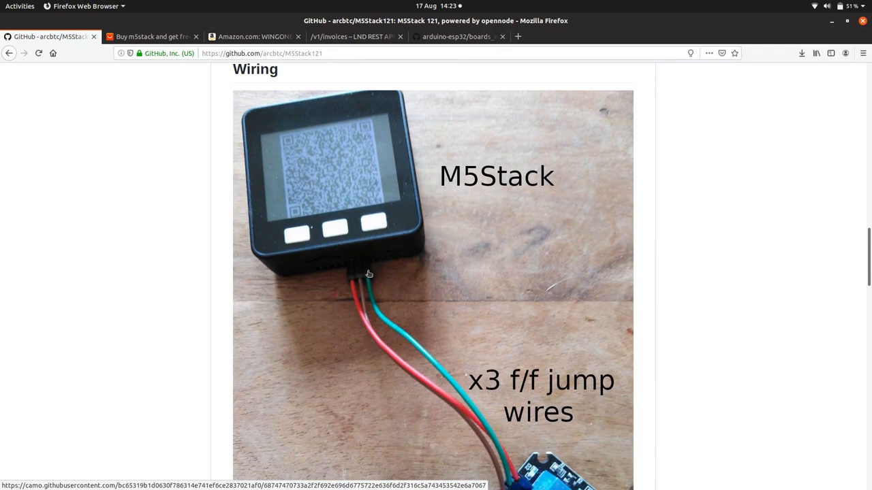
pyautogui.scroll(-3)
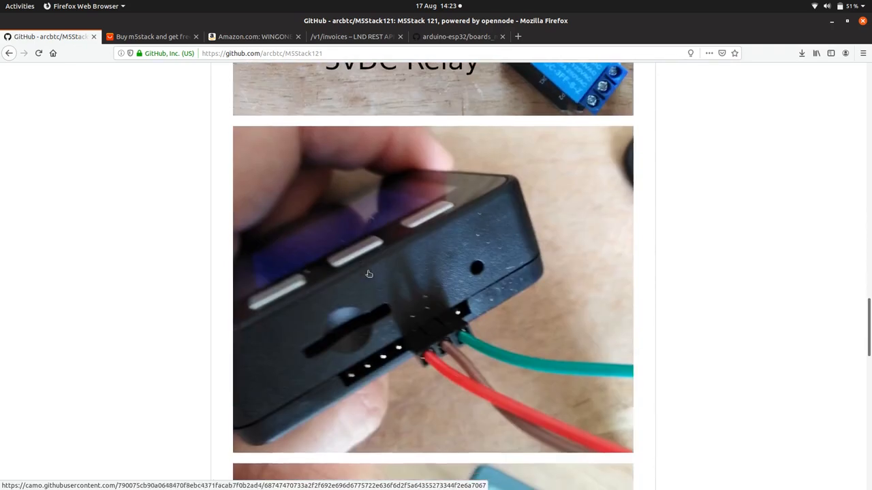
pyautogui.scroll(-3)
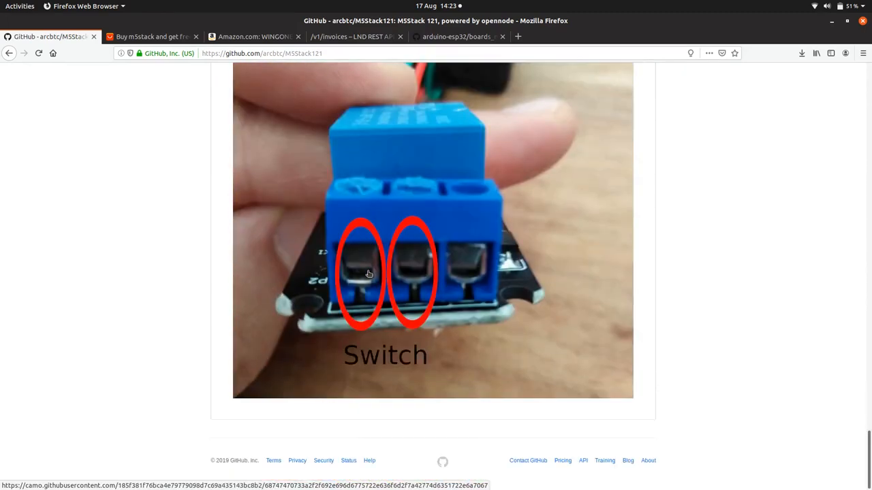
pyautogui.scroll(3)
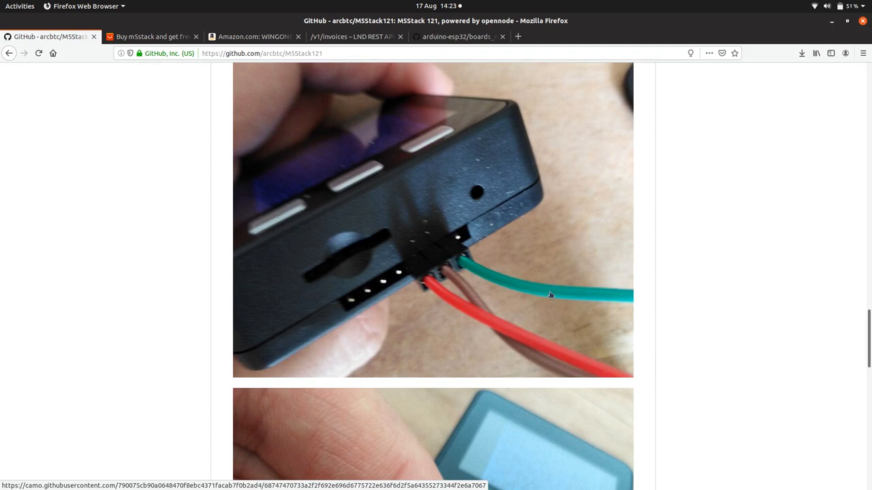
pyautogui.moveTo(482, 313)
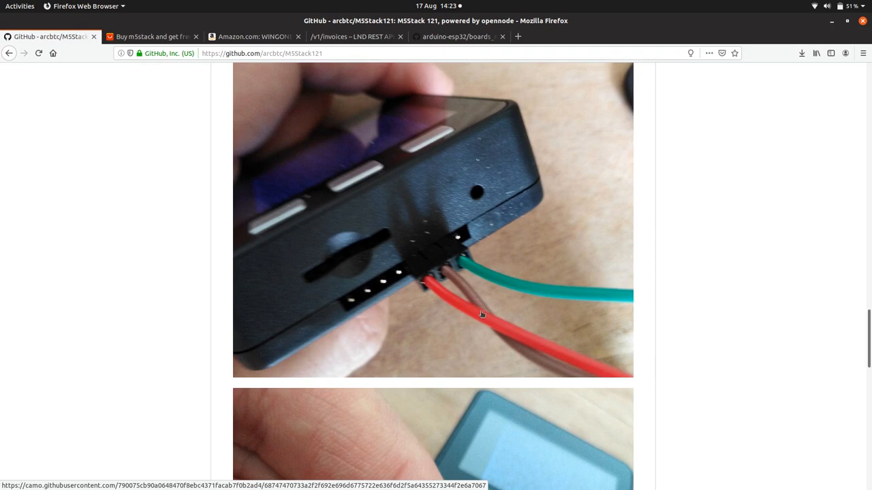
pyautogui.moveTo(563, 359)
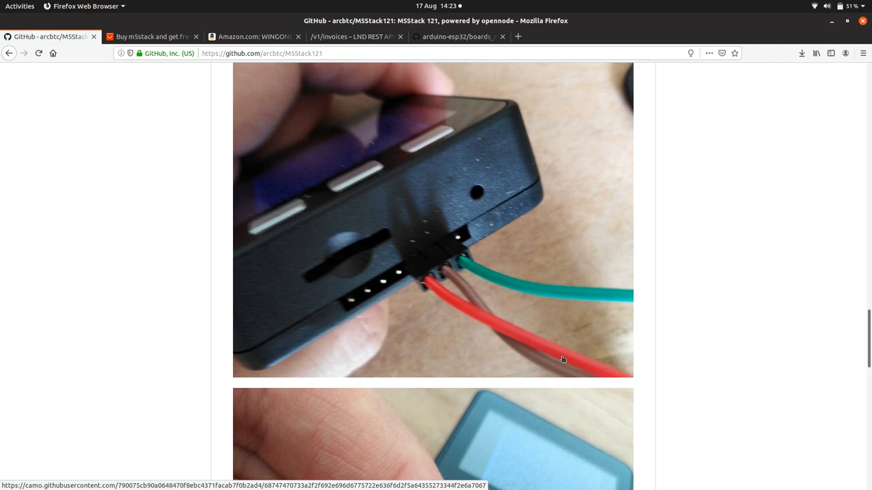
pyautogui.moveTo(412, 301)
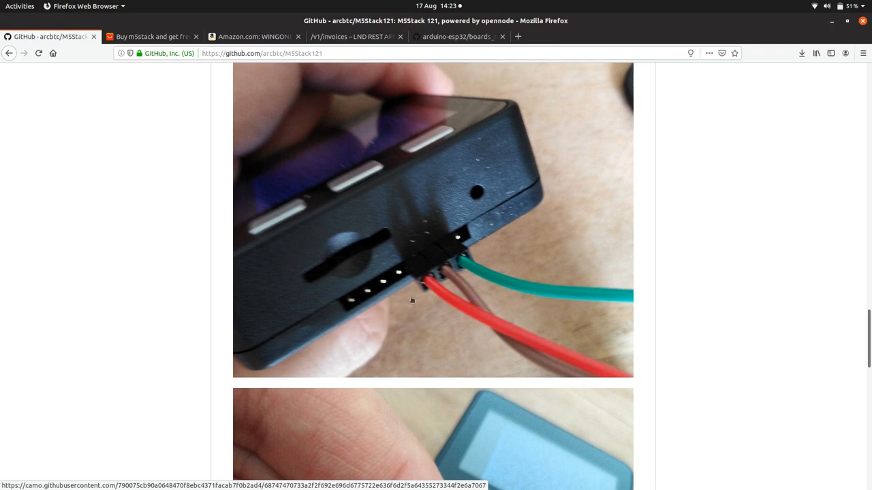
pyautogui.moveTo(425, 289)
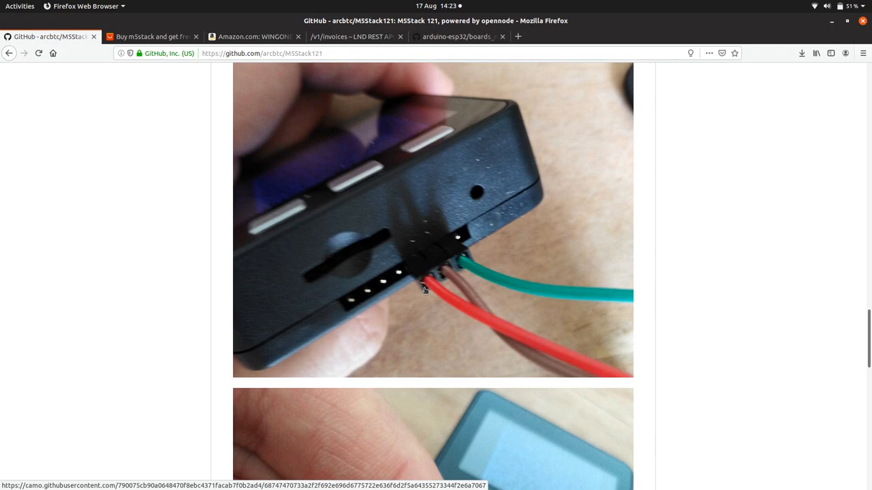
pyautogui.moveTo(419, 275)
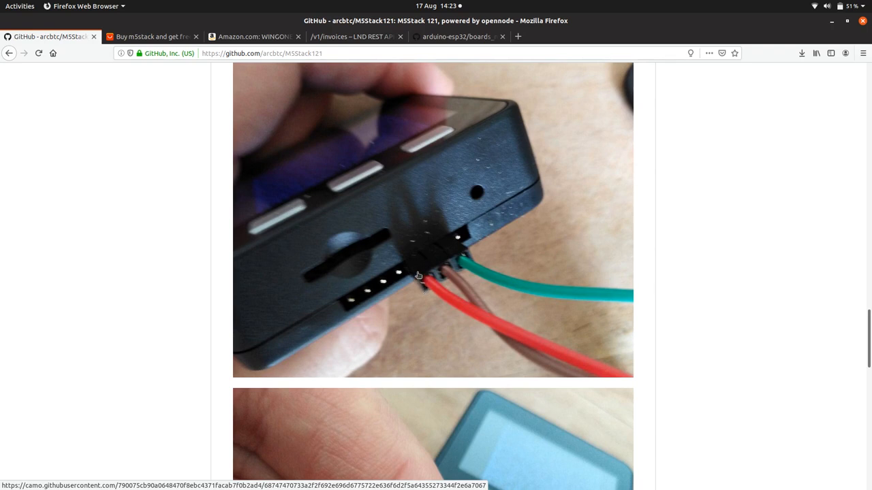
pyautogui.moveTo(483, 349)
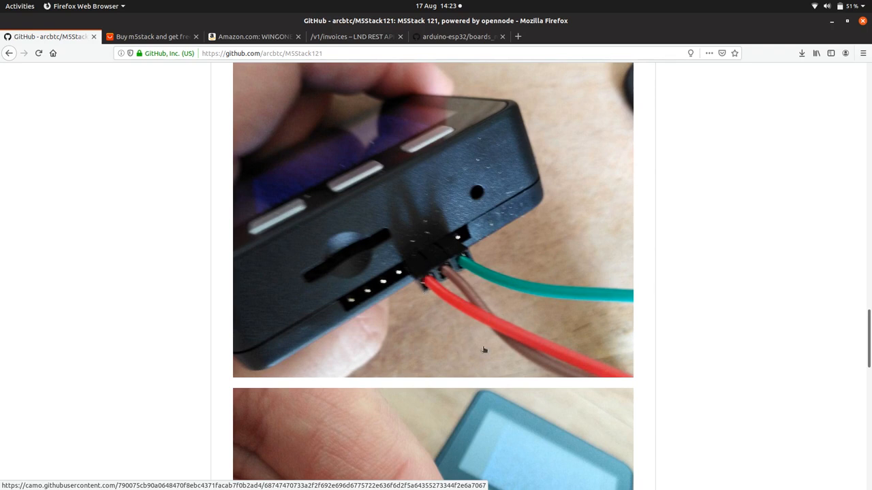
# - Continue down the README to the relay switch terminals photo
pyautogui.scroll(-3)
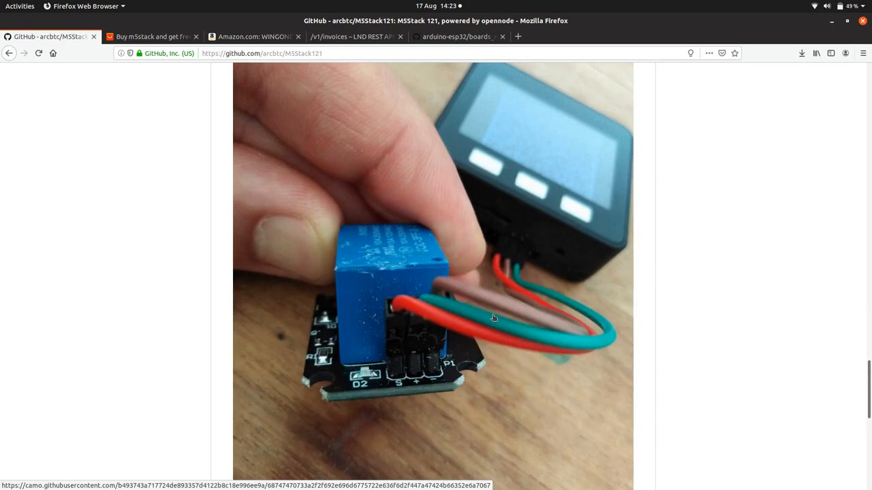
pyautogui.scroll(-3)
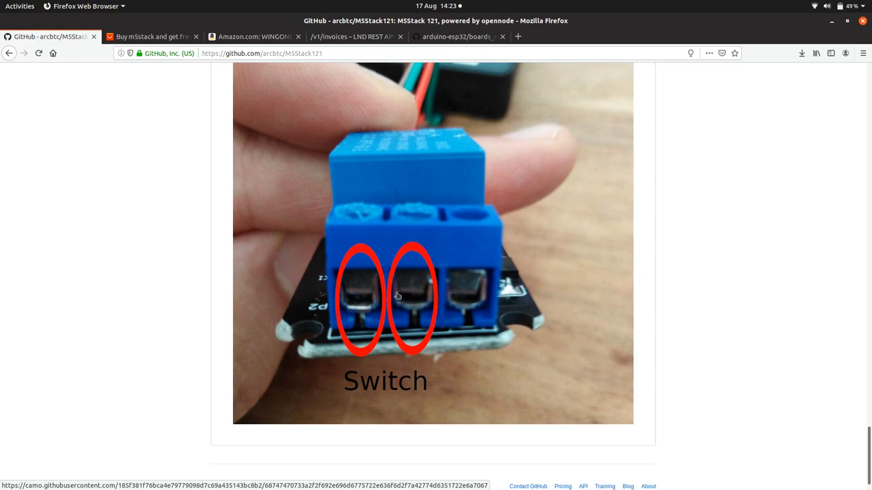
pyautogui.moveTo(341, 273)
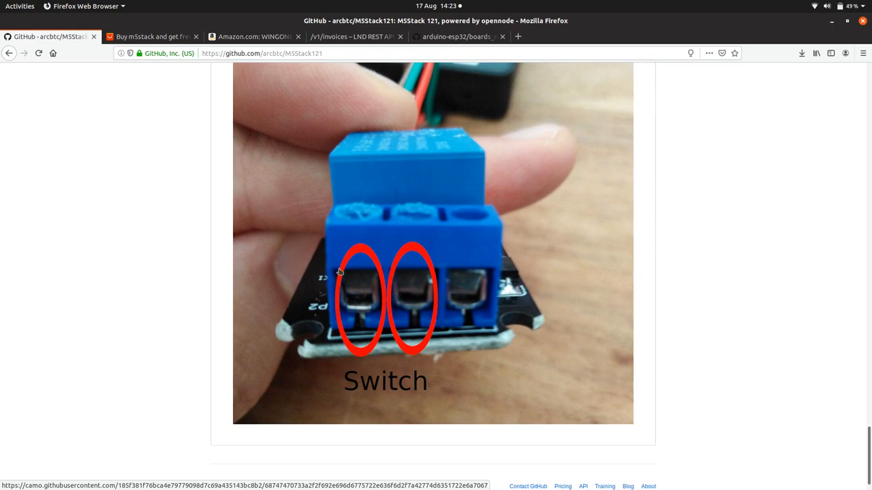
pyautogui.moveTo(373, 309)
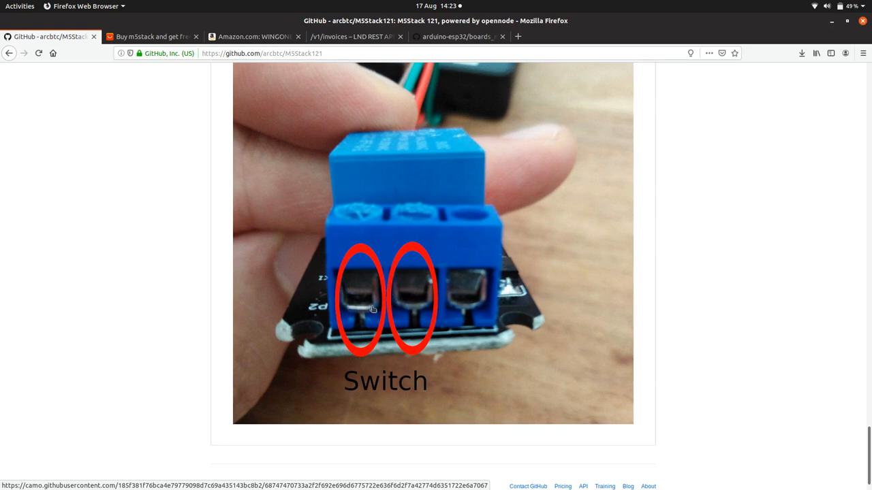
pyautogui.moveTo(427, 301)
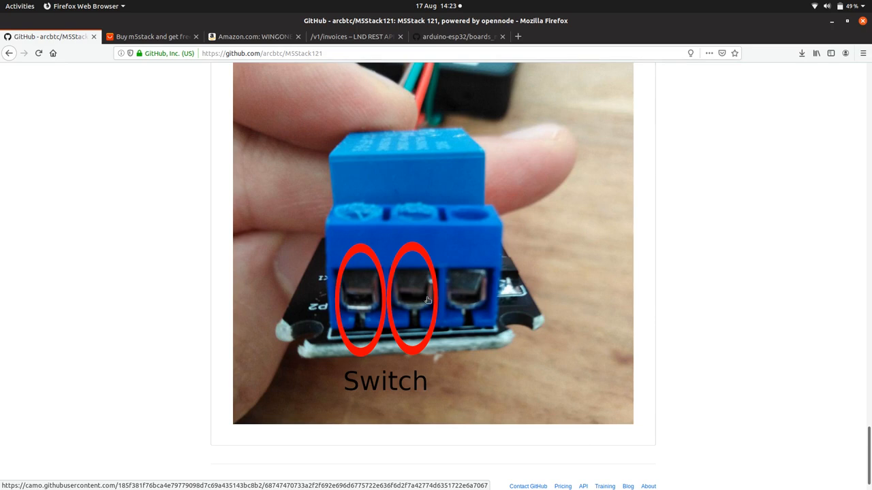
pyautogui.moveTo(436, 5)
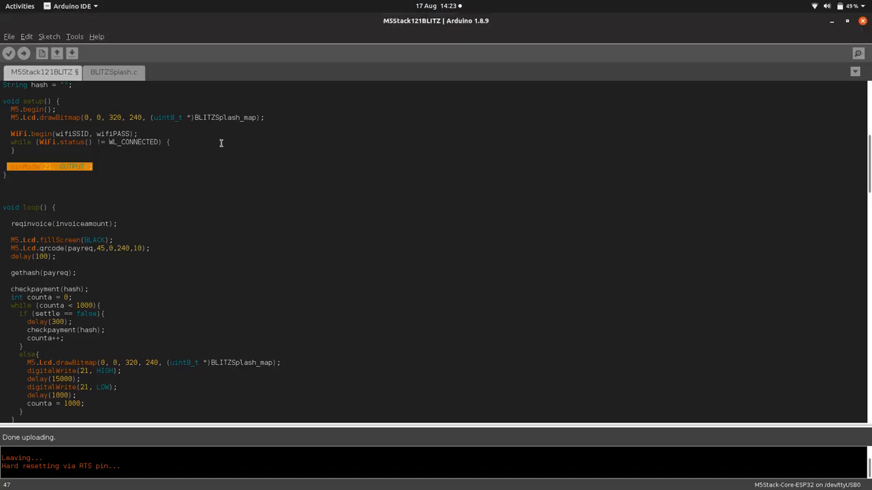
pyautogui.click(101, 166)
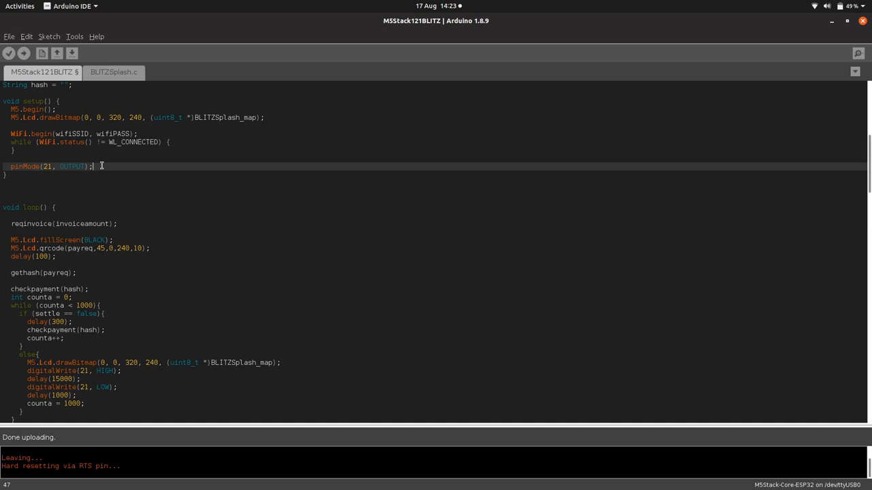
pyautogui.scroll(-3)
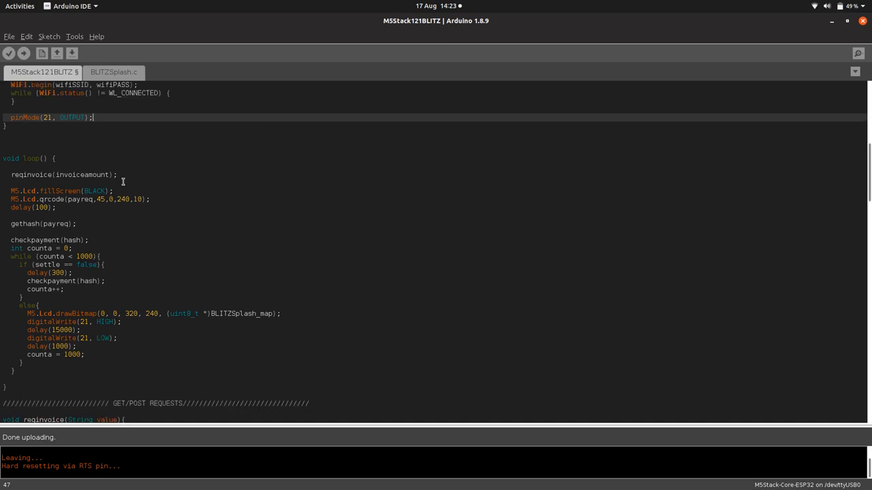
pyautogui.scroll(-3)
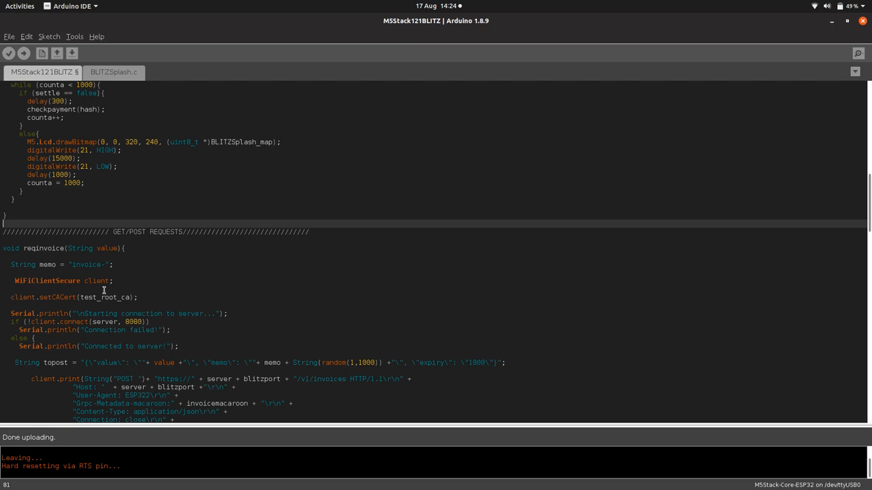
pyautogui.scroll(-3)
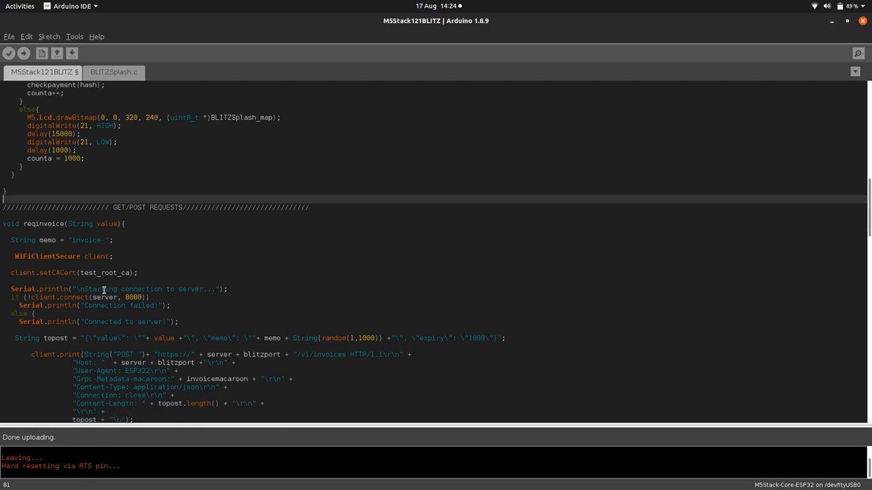
pyautogui.scroll(-3)
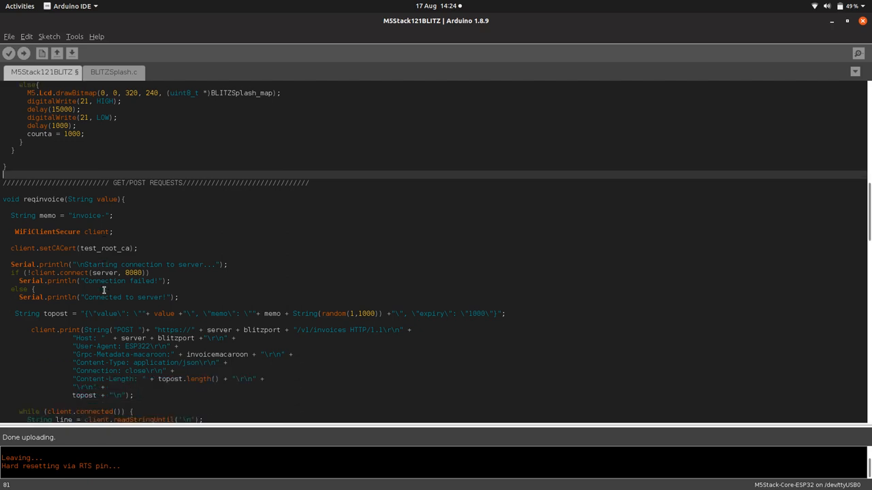
pyautogui.scroll(-3)
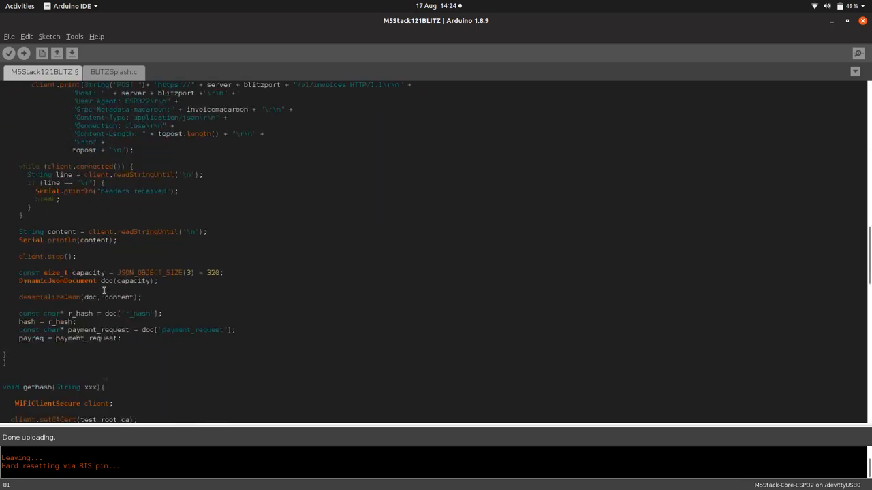
pyautogui.scroll(-3)
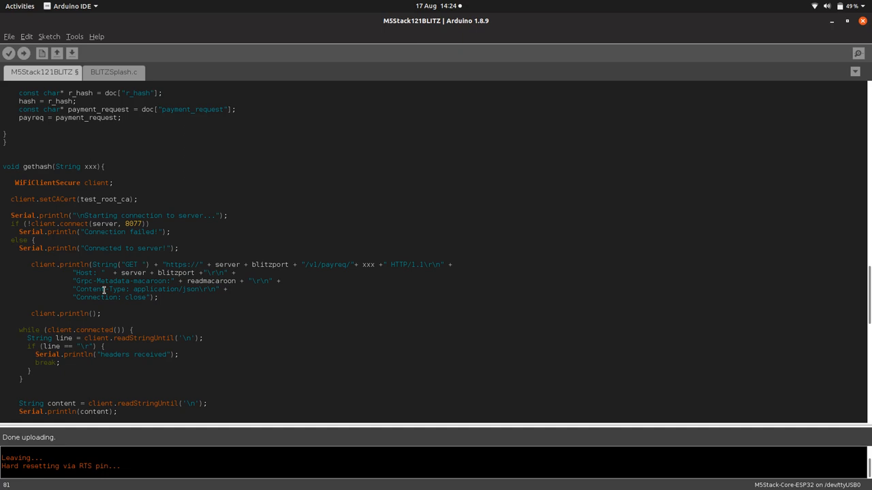
pyautogui.click(138, 264)
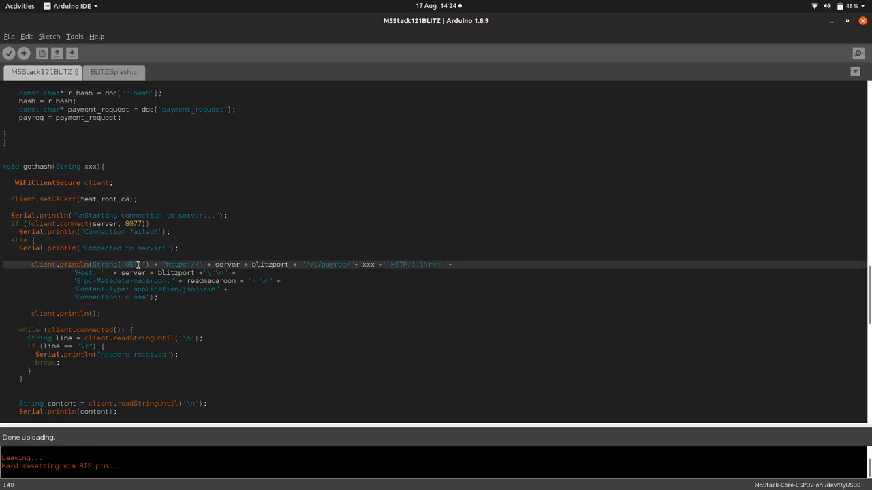
pyautogui.click(147, 313)
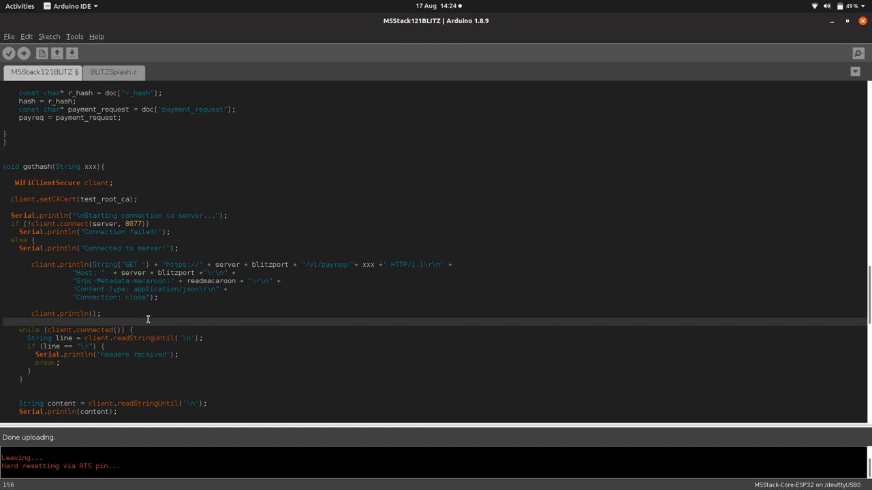
pyautogui.scroll(-3)
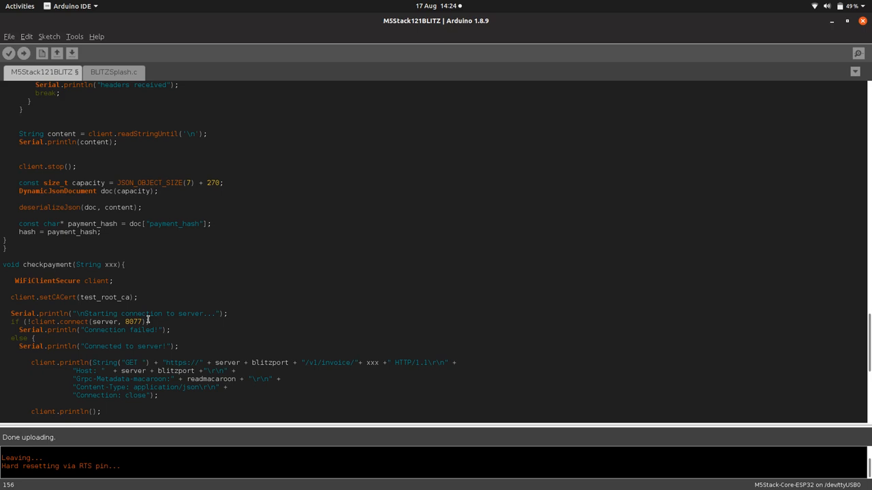
pyautogui.scroll(-3)
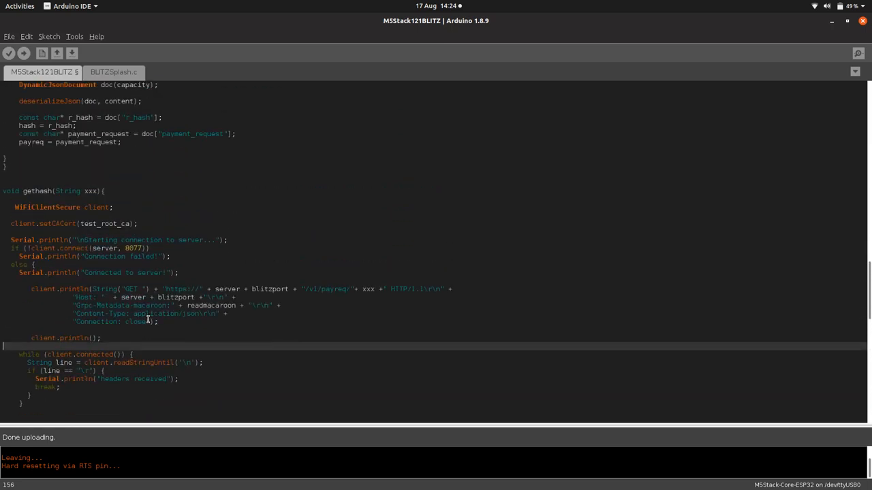
pyautogui.scroll(3)
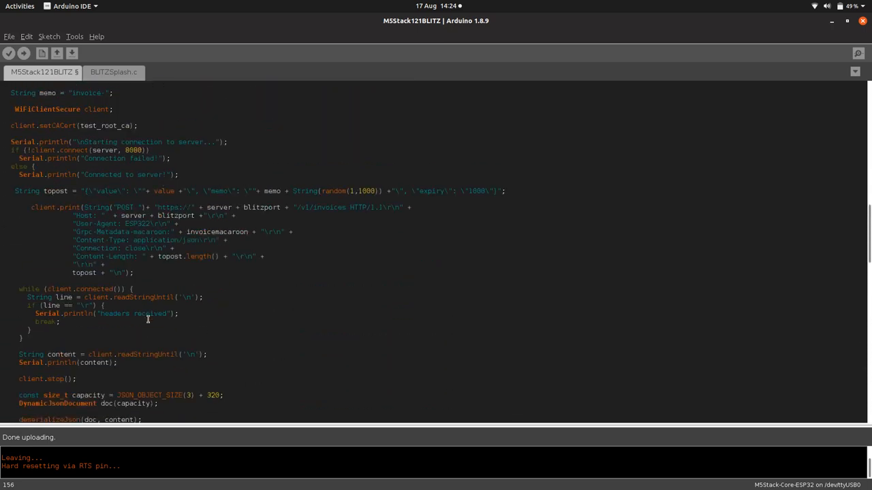
pyautogui.scroll(3)
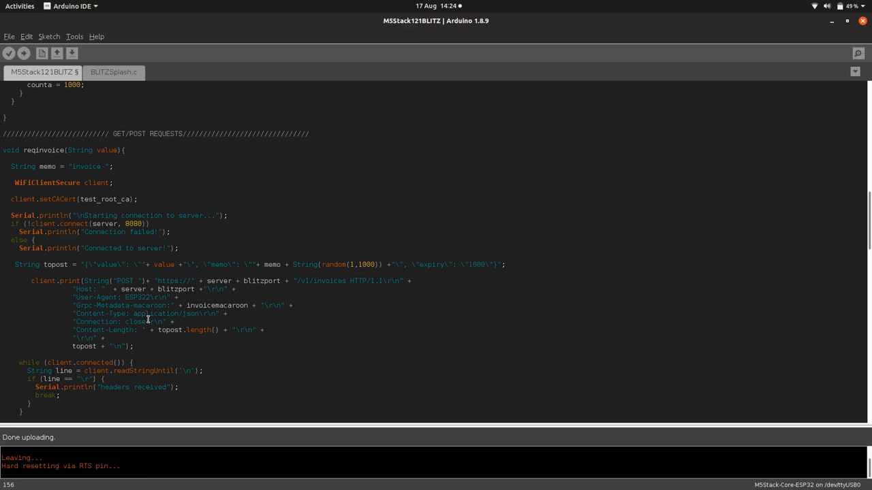
pyautogui.scroll(-3)
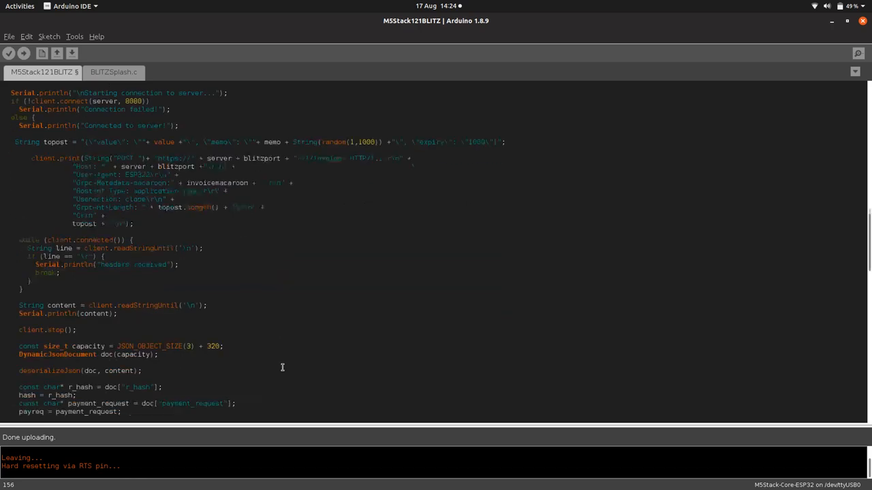
pyautogui.scroll(-3)
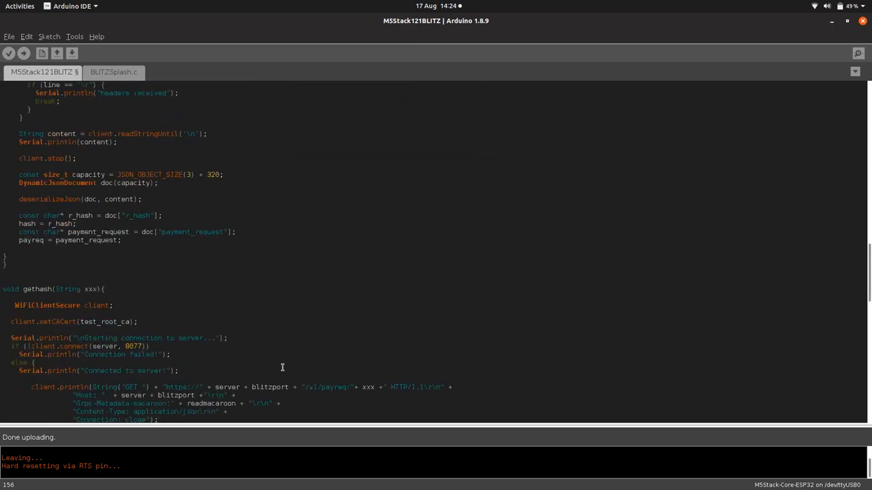
pyautogui.scroll(-3)
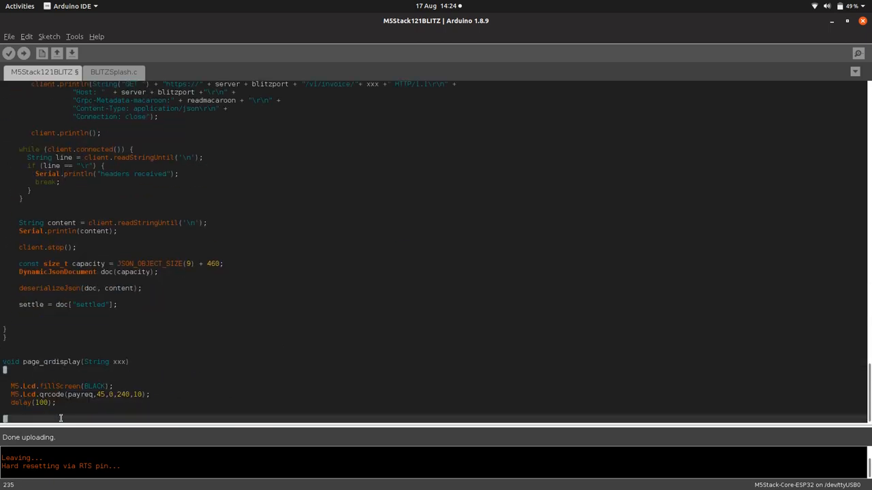
pyautogui.scroll(3)
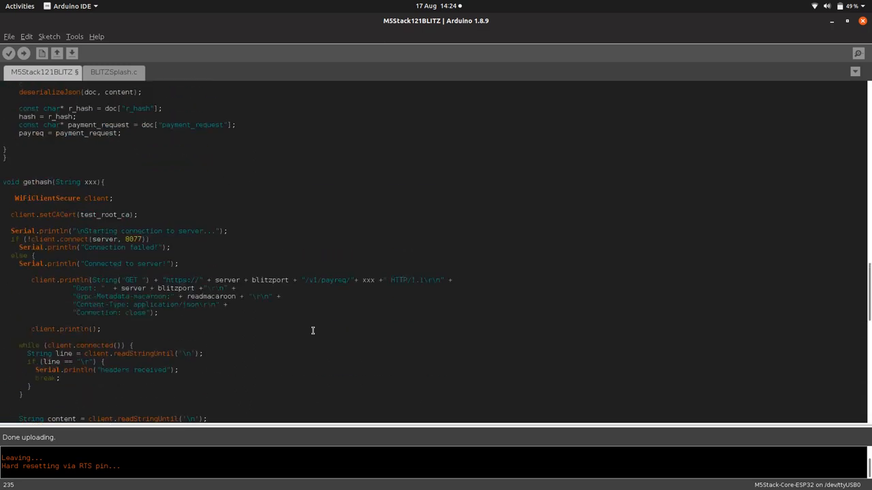
pyautogui.scroll(3)
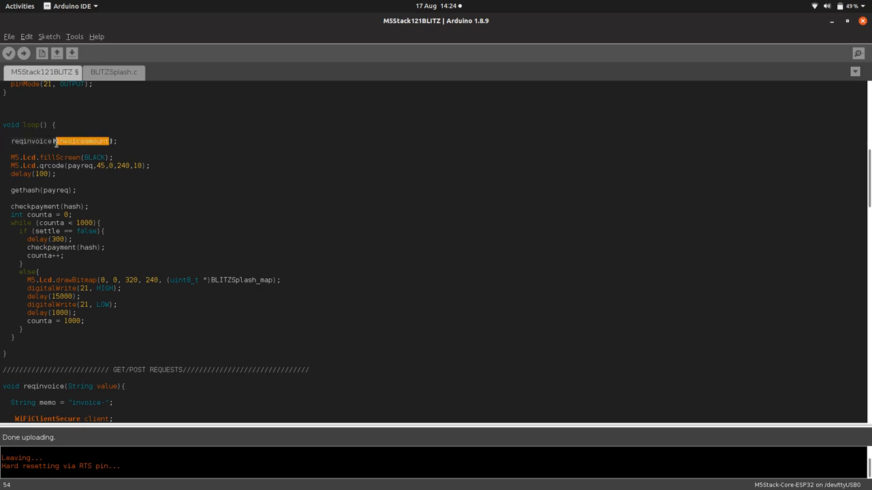
pyautogui.scroll(-3)
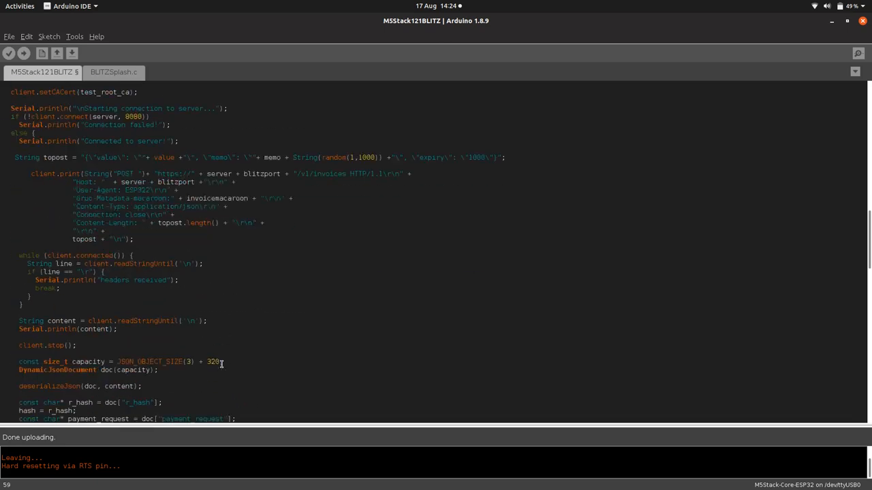
pyautogui.scroll(3)
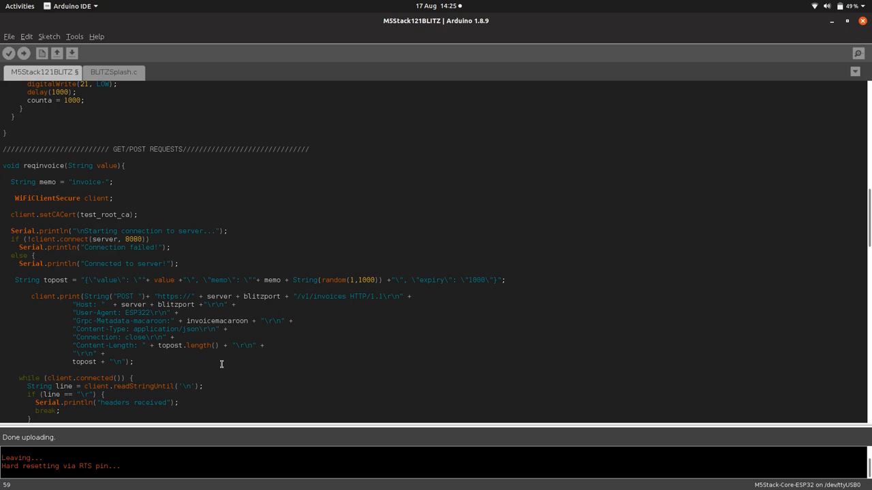
pyautogui.moveTo(280, 370)
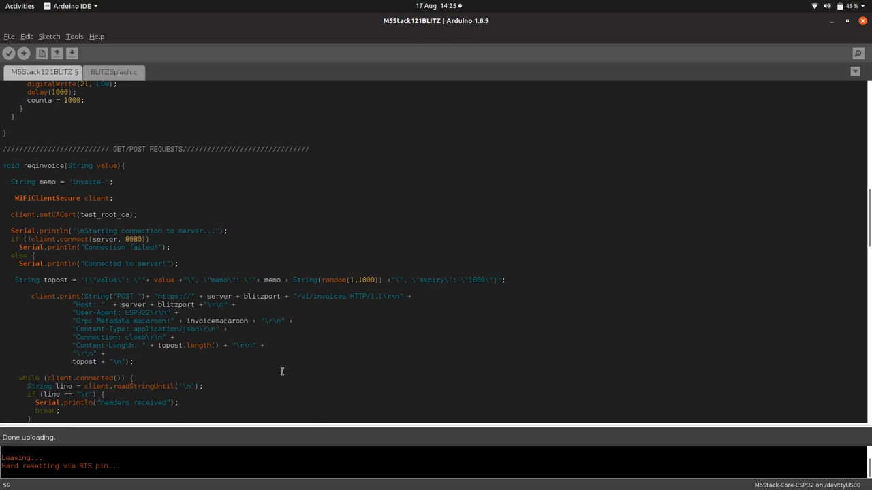
pyautogui.moveTo(88, 308)
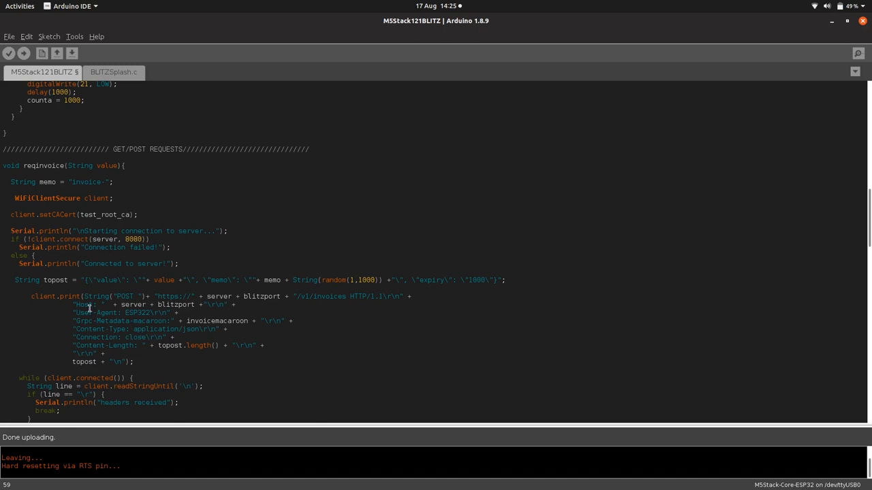
pyautogui.click(229, 329)
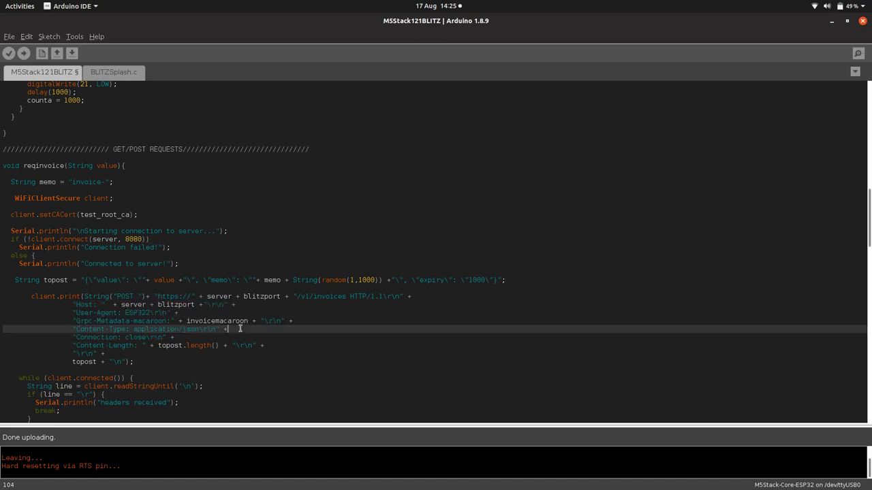
pyautogui.doubleClick(216, 321)
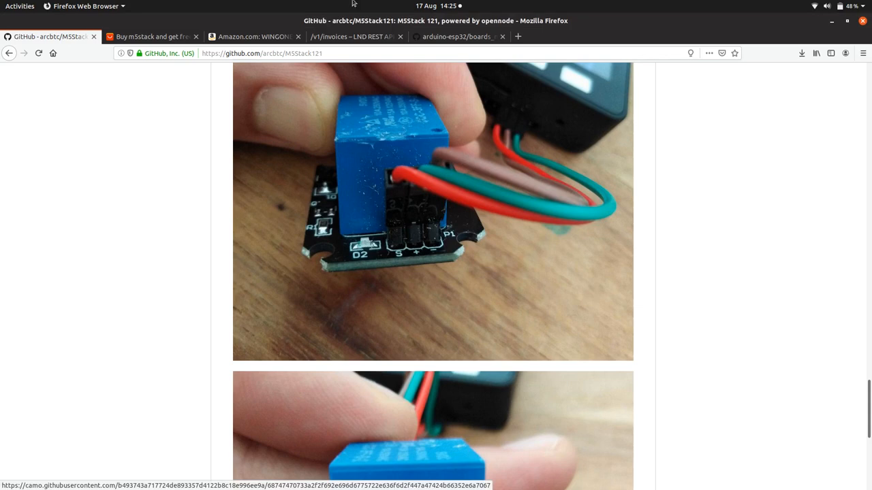
# - Switch to the LND /v1/invoices API reference with its r_hash and payment_request fields
pyautogui.click(352, 36)
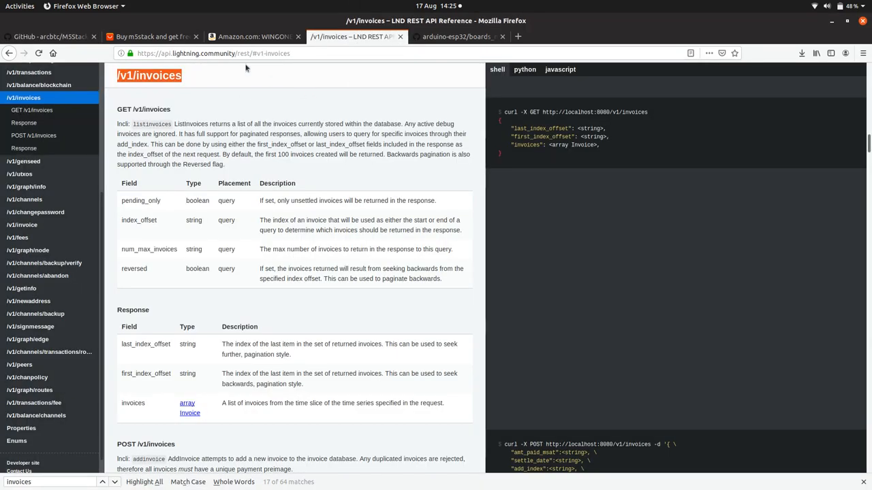
pyautogui.moveTo(310, 169)
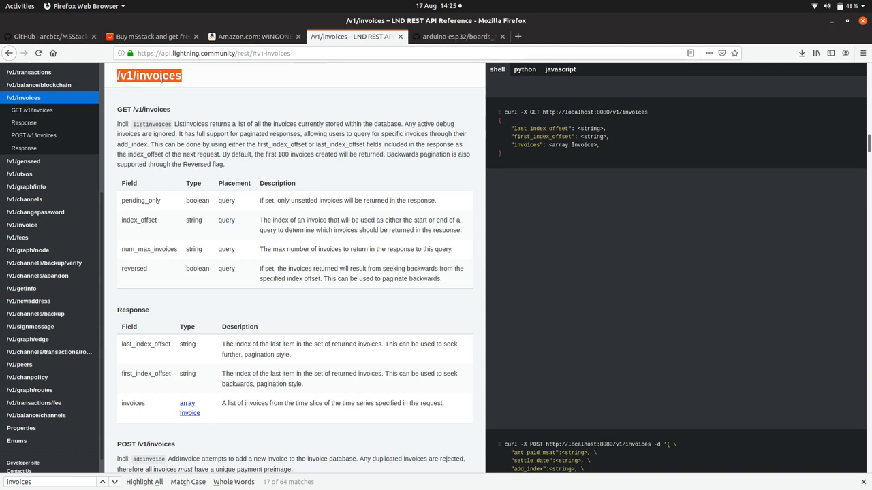
pyautogui.moveTo(569, 296)
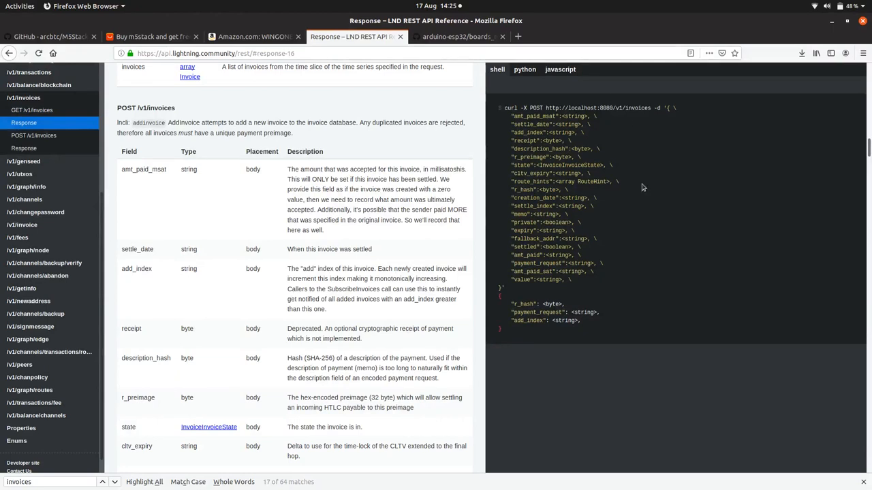
pyautogui.moveTo(608, 297)
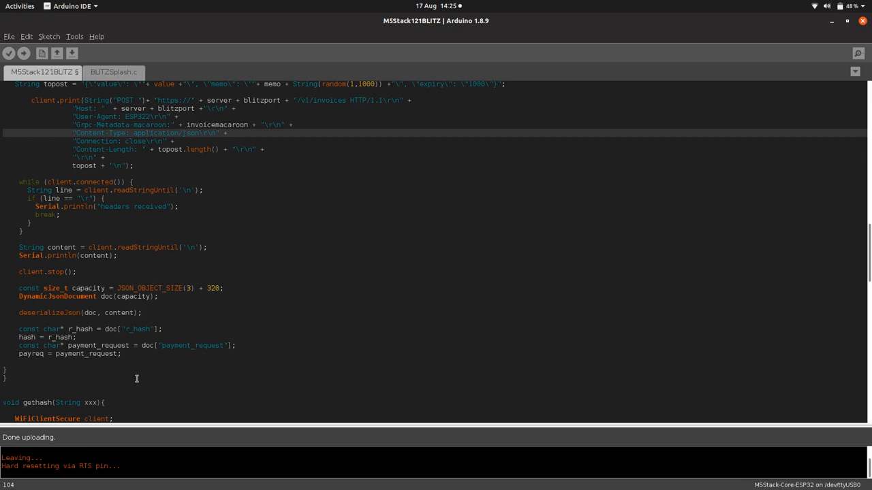
pyautogui.moveTo(241, 341)
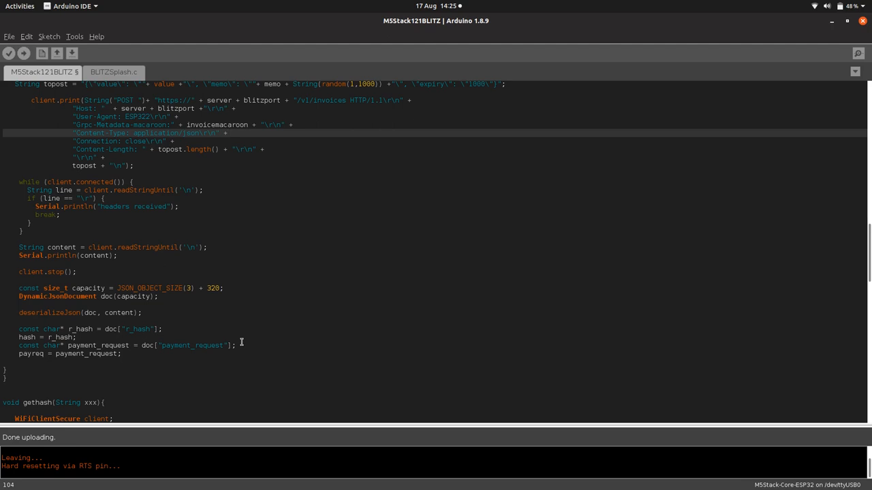
pyautogui.moveTo(61, 340)
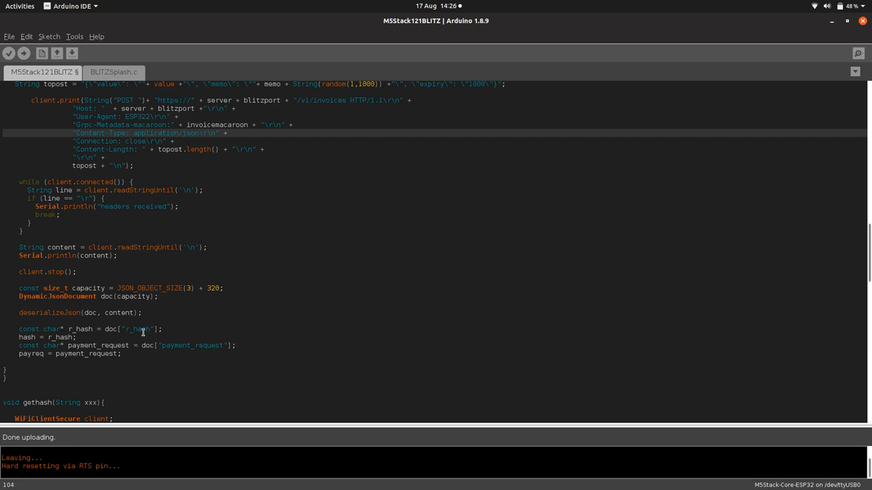
pyautogui.scroll(3)
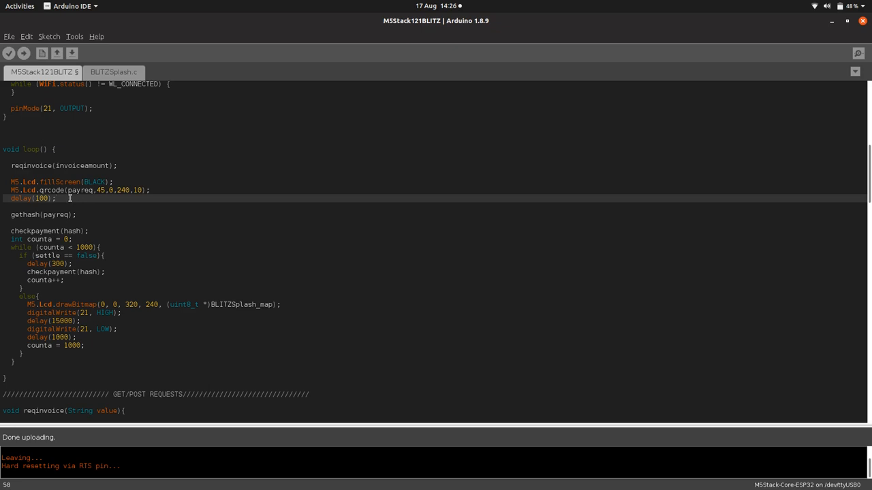
pyautogui.moveTo(7, 215)
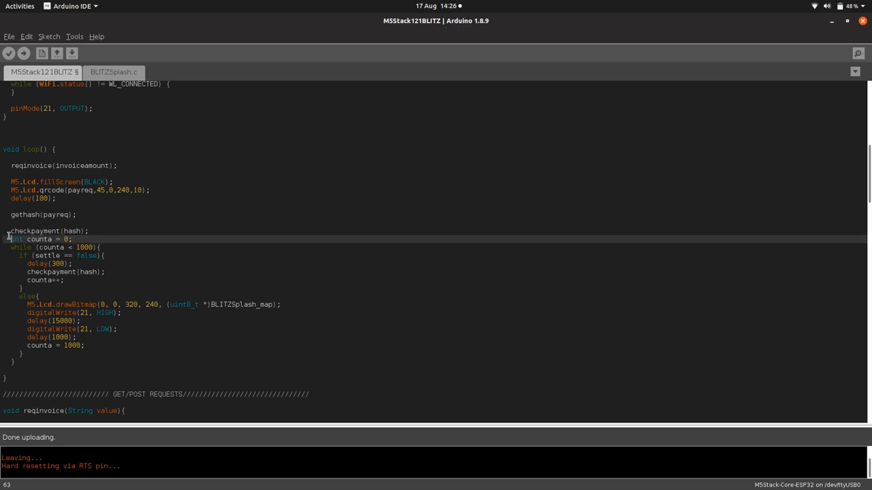
pyautogui.doubleClick(41, 240)
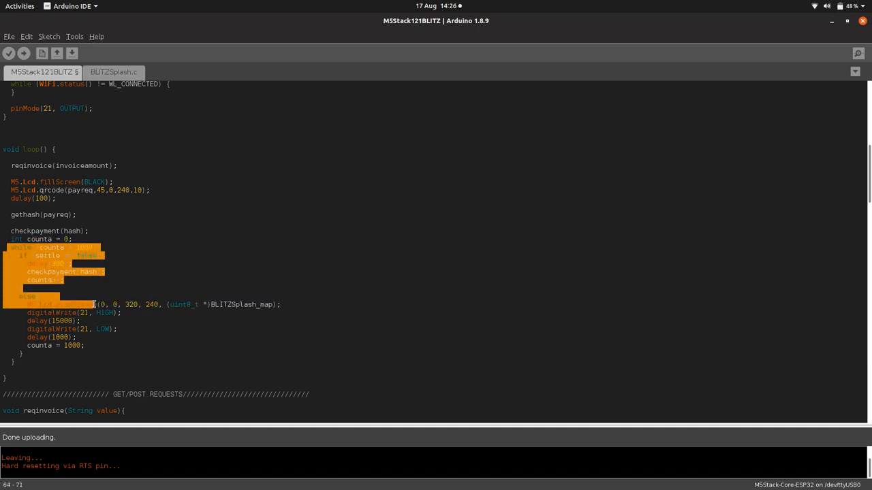
pyautogui.click(48, 280)
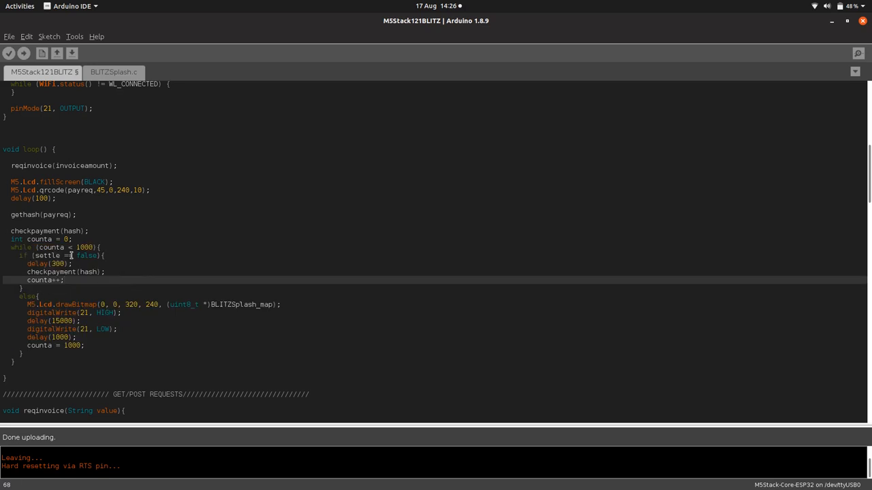
pyautogui.scroll(-3)
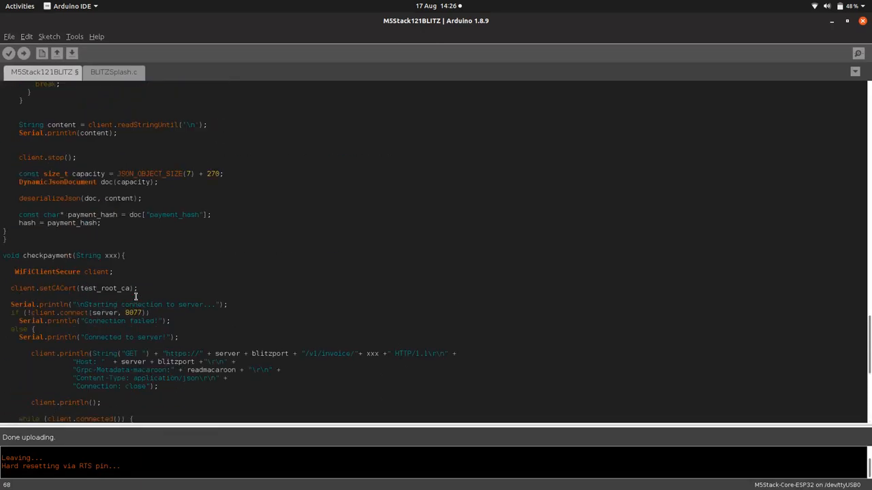
pyautogui.scroll(-3)
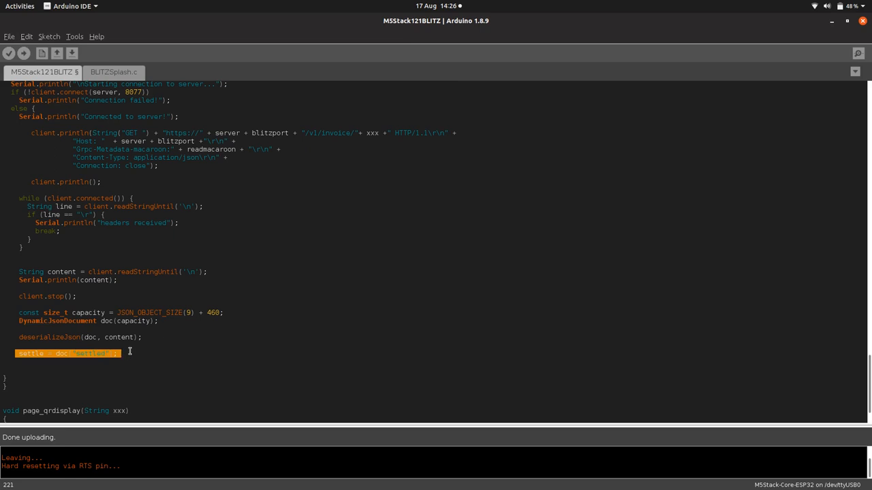
pyautogui.scroll(3)
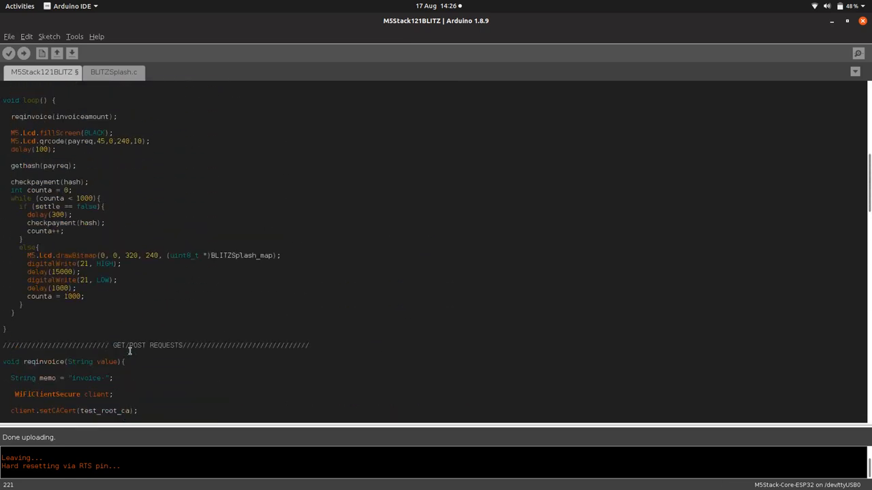
pyautogui.scroll(3)
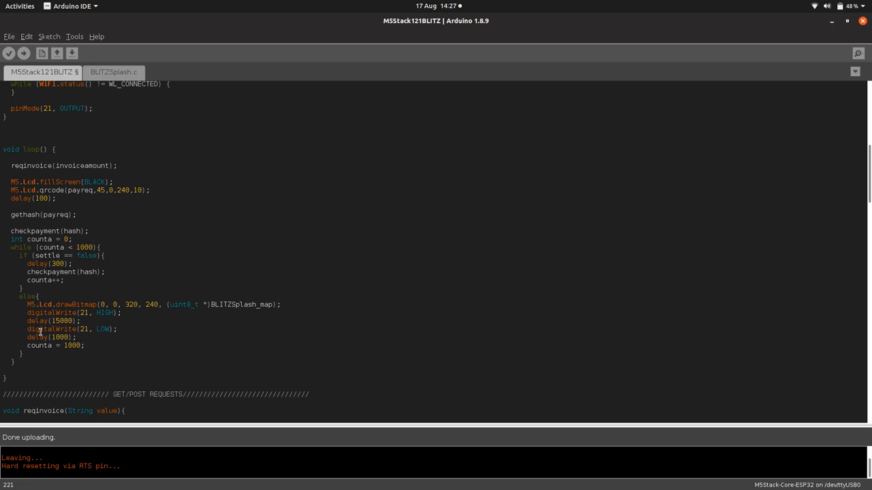
pyautogui.moveTo(42, 169)
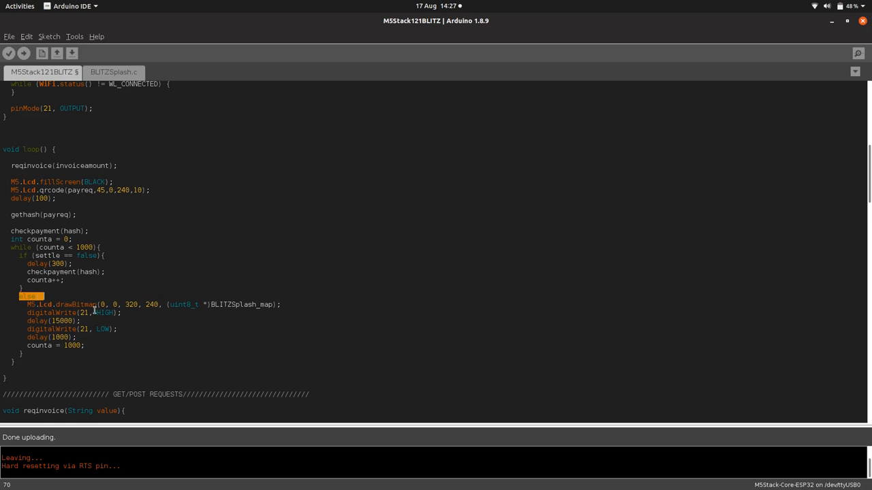
pyautogui.click(126, 312)
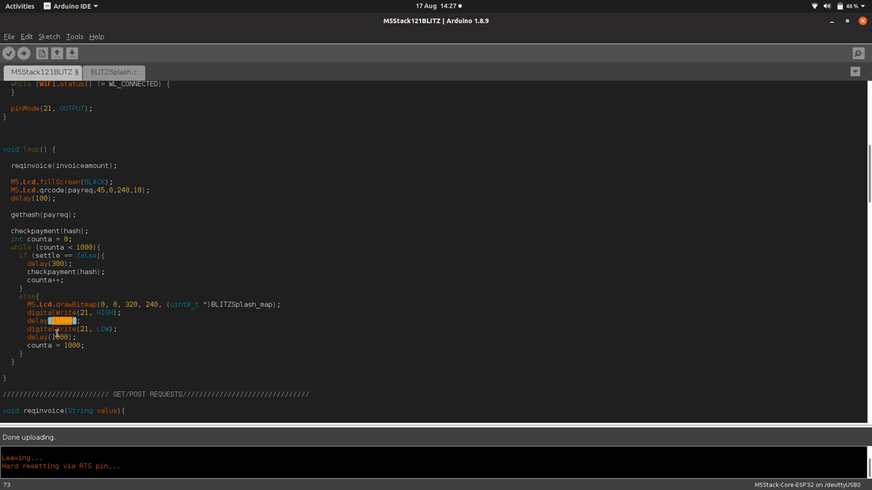
pyautogui.moveTo(103, 352)
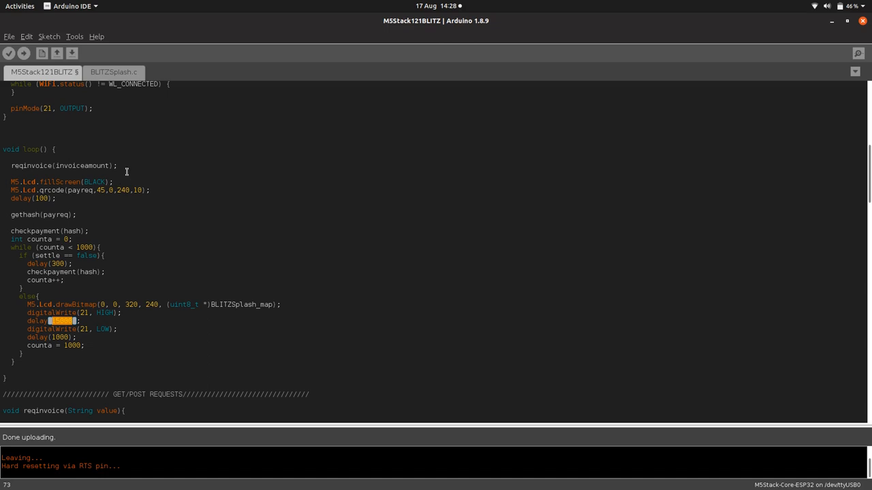
pyautogui.moveTo(25, 53)
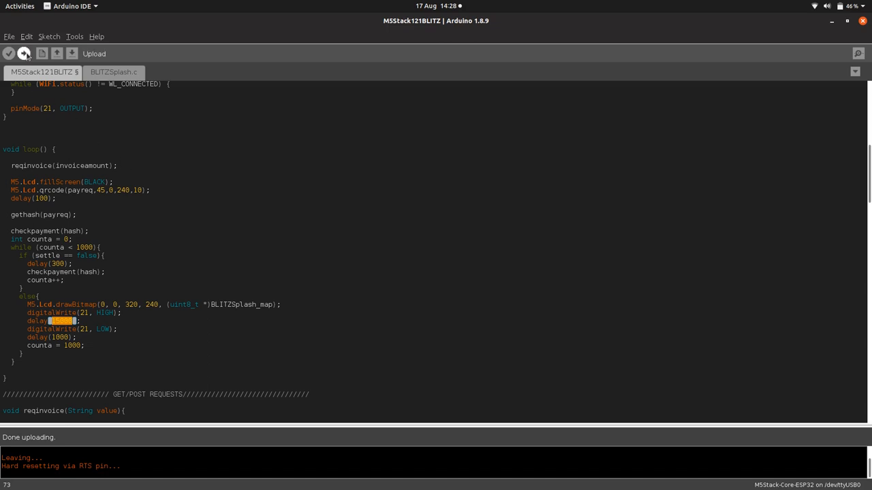